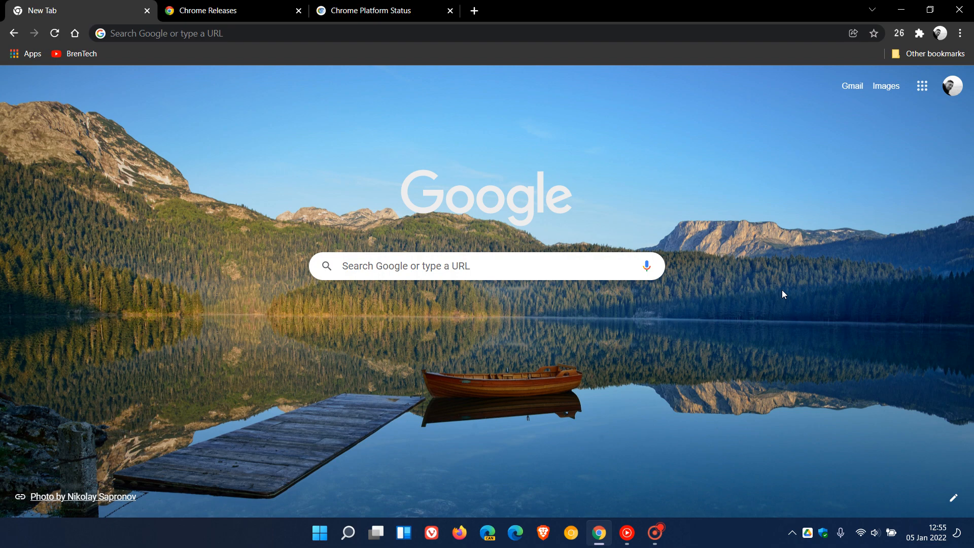
mouse_move(622, 202)
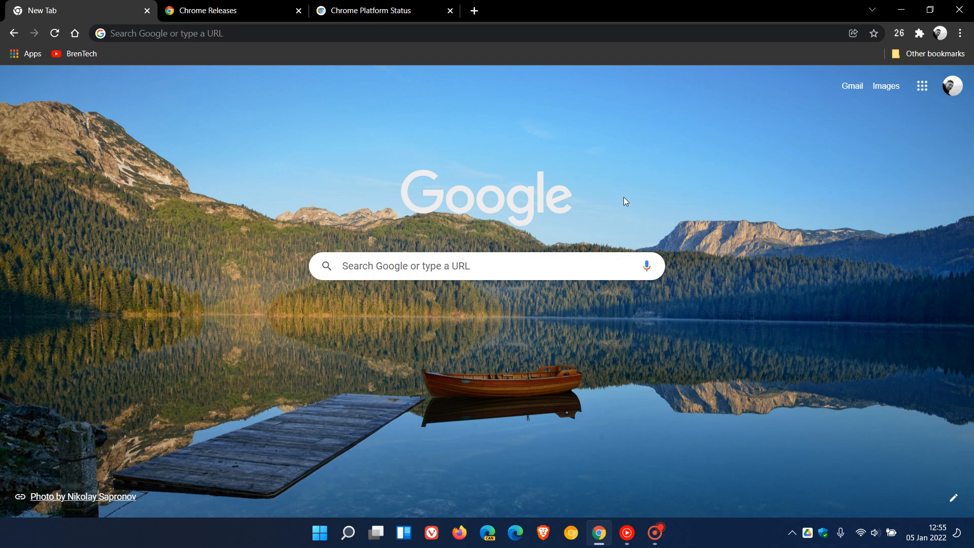
mouse_move(584, 203)
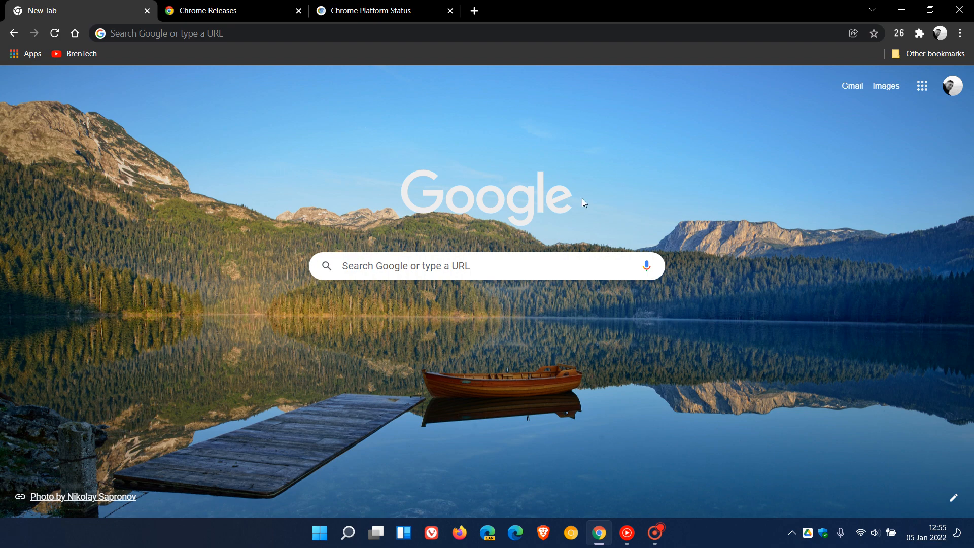
mouse_move(578, 346)
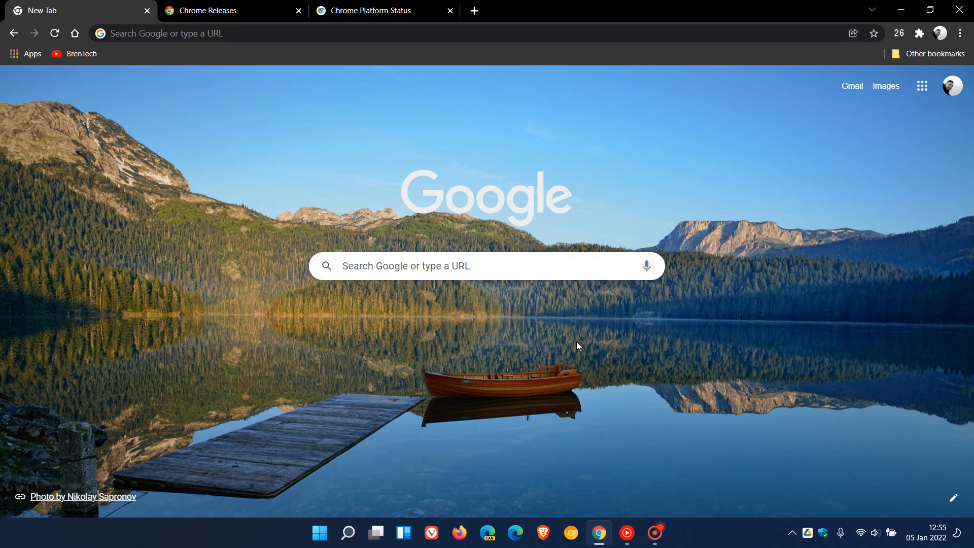
mouse_move(587, 332)
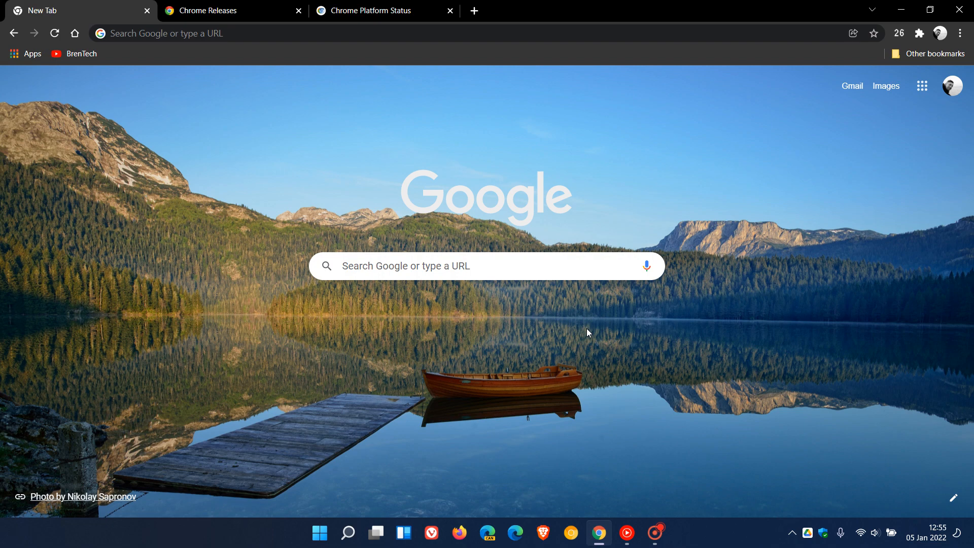
mouse_move(714, 321)
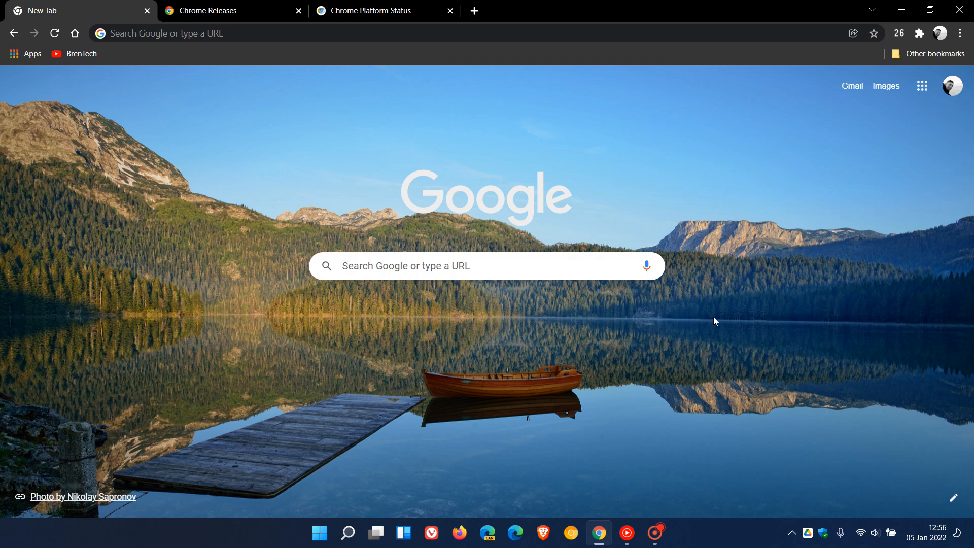
mouse_move(962, 33)
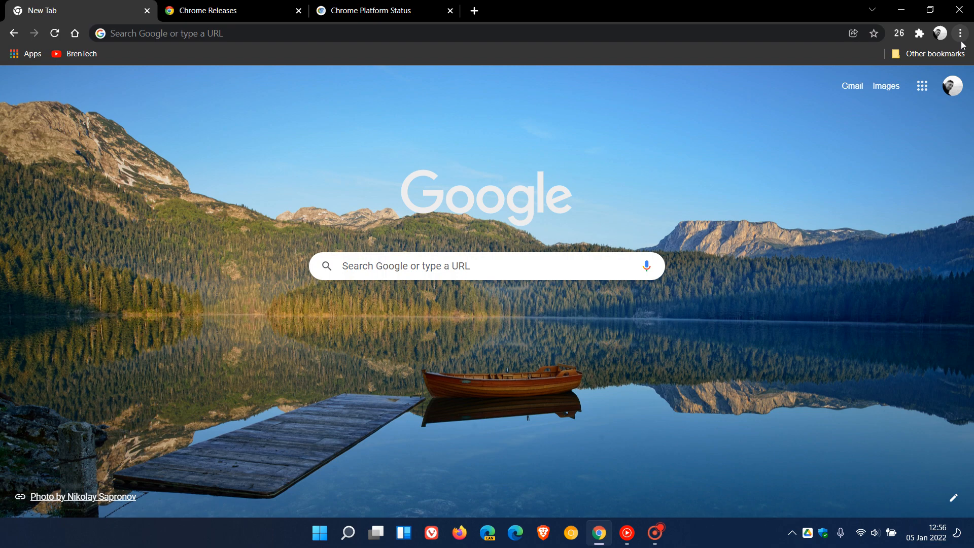
Step: Go to Settings > Security and Privacy > Site Settings and scroll to Permissions
left_click(962, 33)
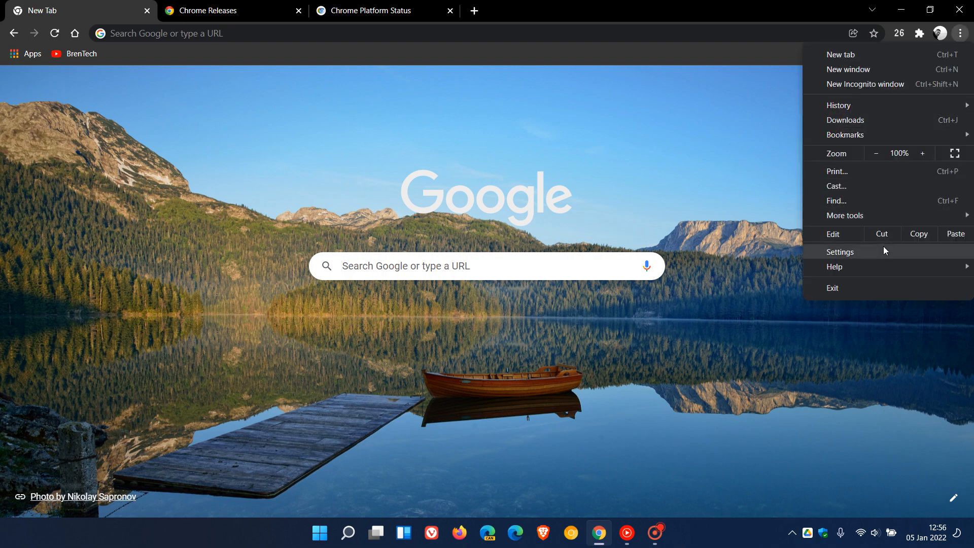
left_click(841, 251)
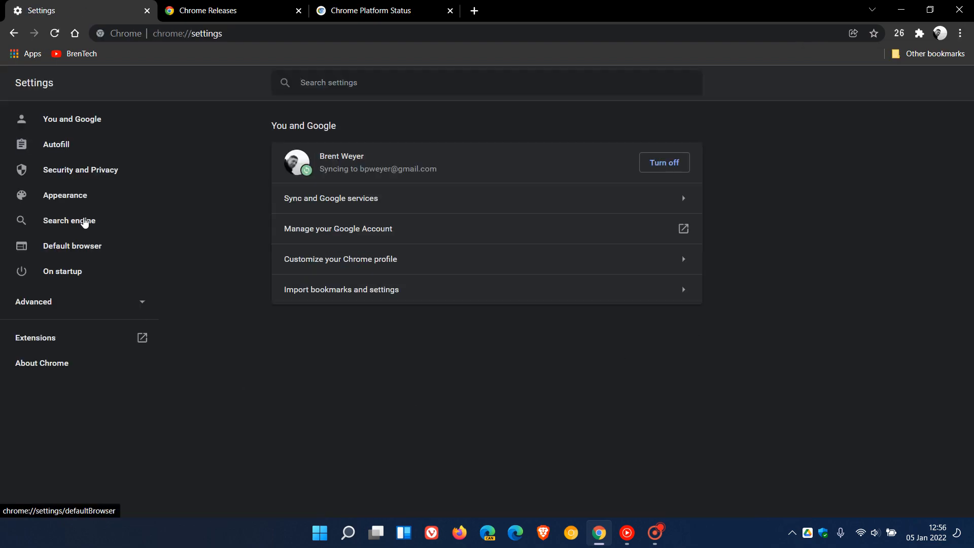
left_click(80, 169)
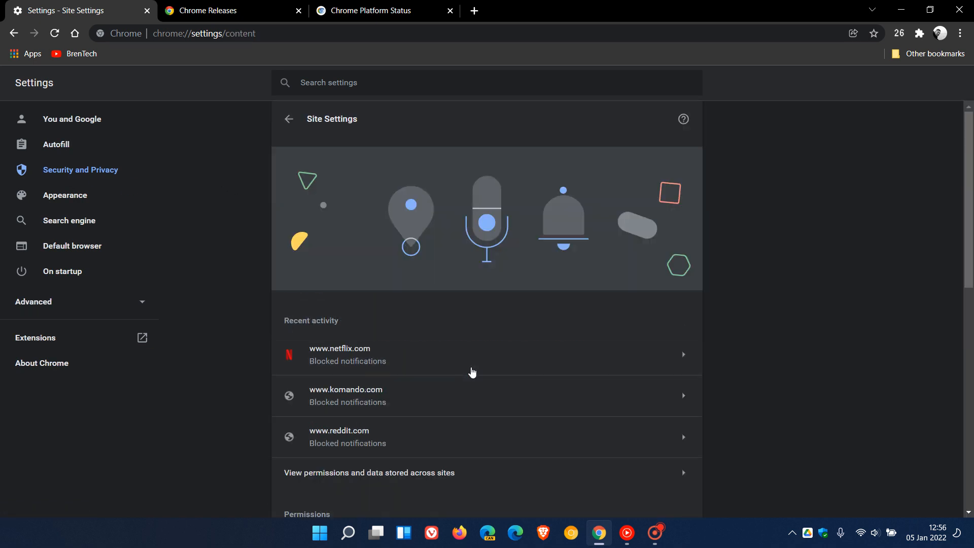
scroll("down", 3)
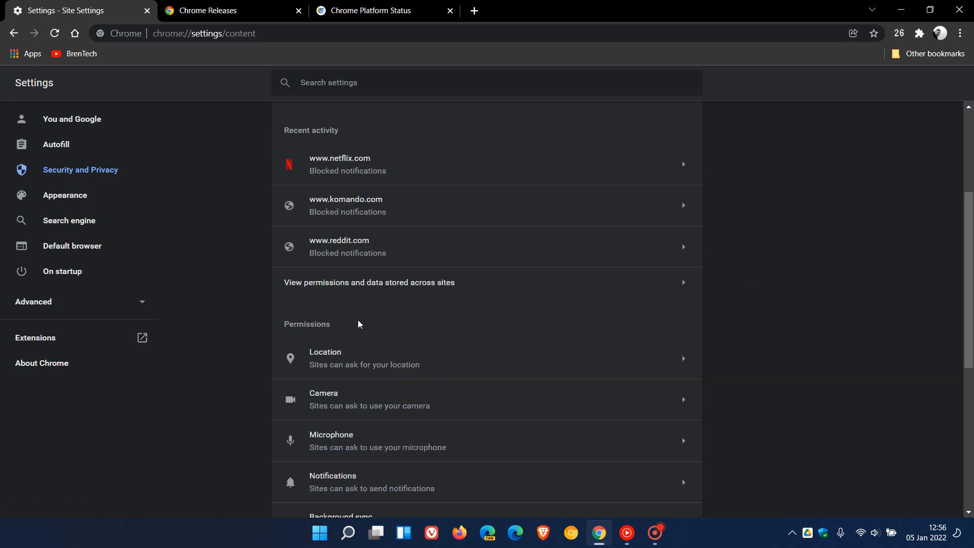
mouse_move(406, 294)
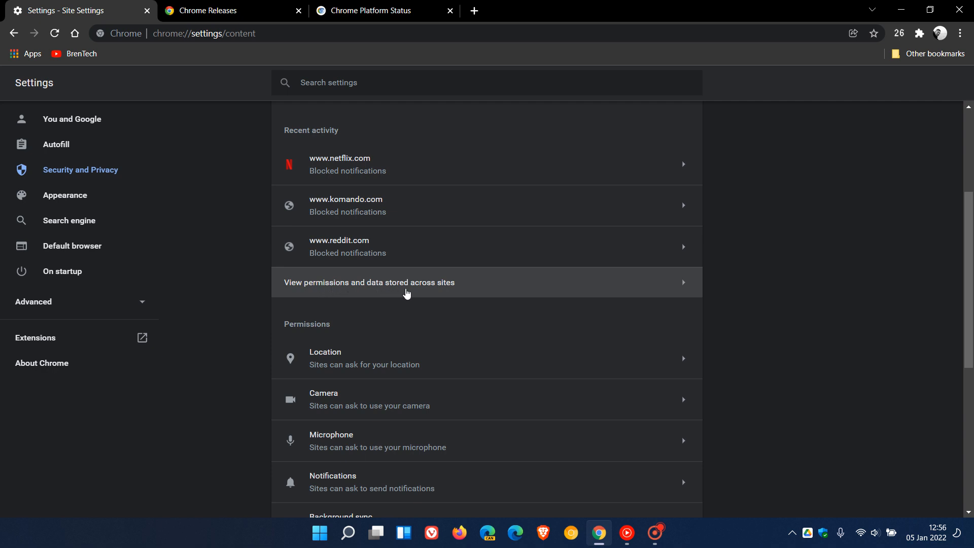
Step: Open the all-sites data list and show youtube.com's Reset permissions and Clear data options
left_click(388, 282)
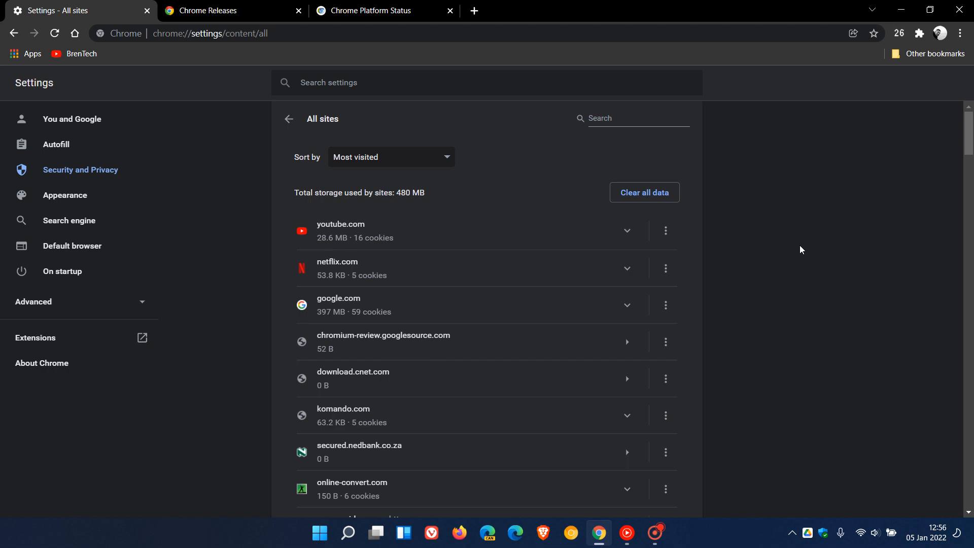
mouse_move(367, 274)
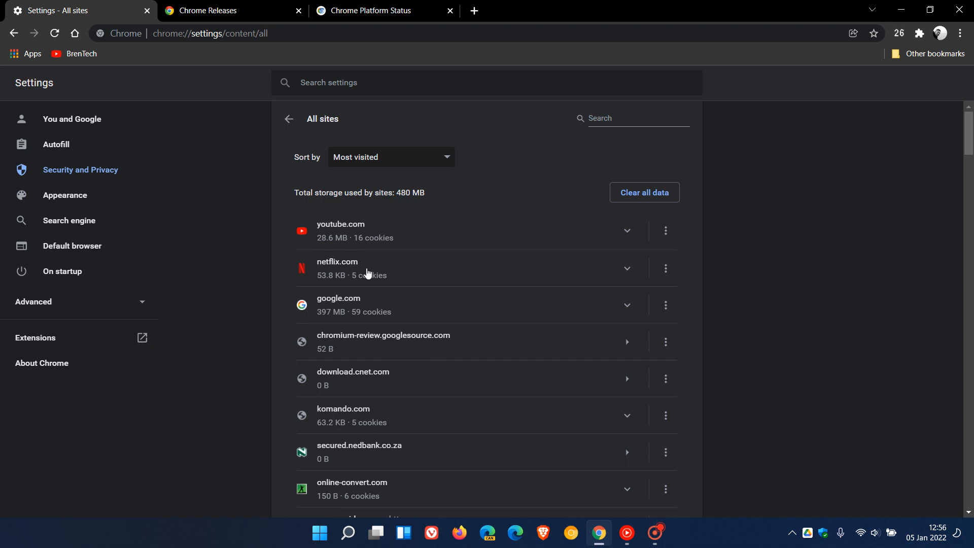
mouse_move(487, 239)
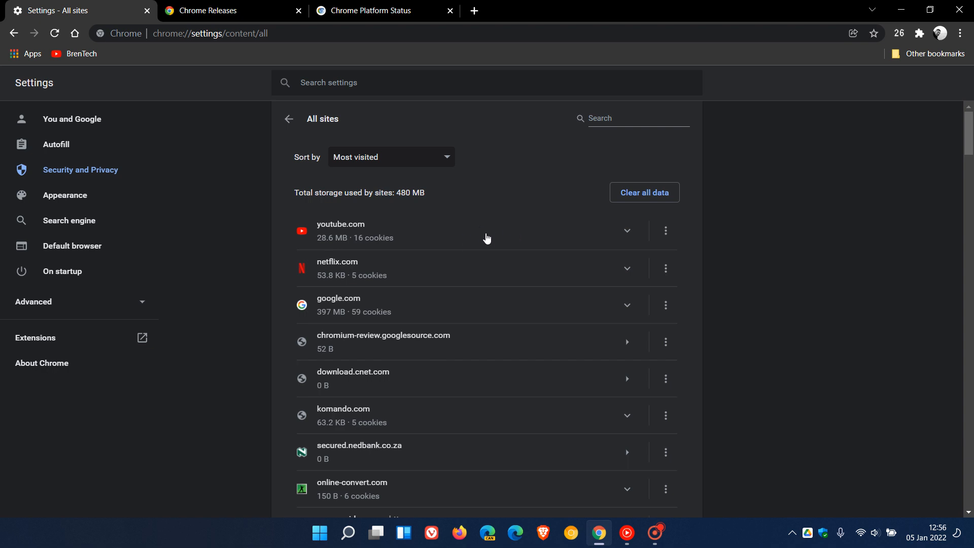
mouse_move(515, 235)
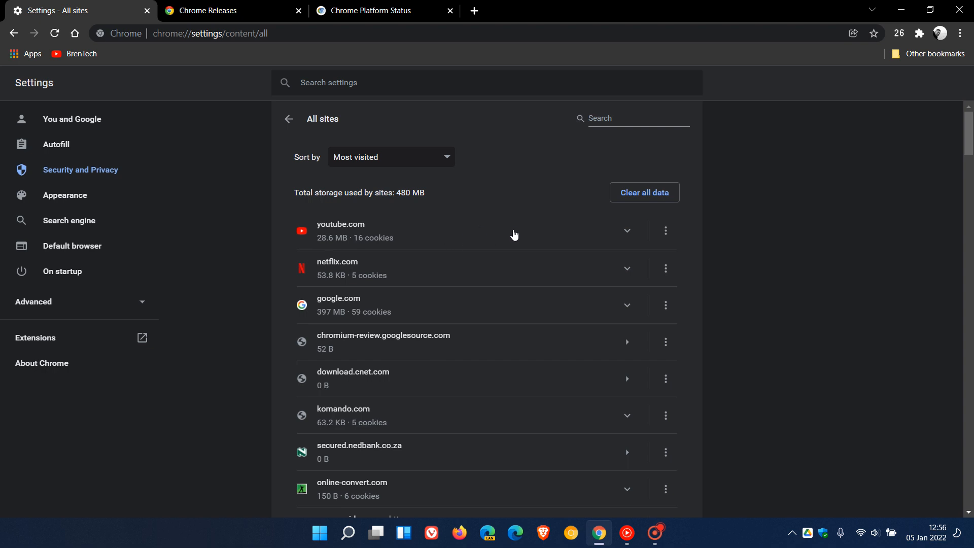
mouse_move(477, 243)
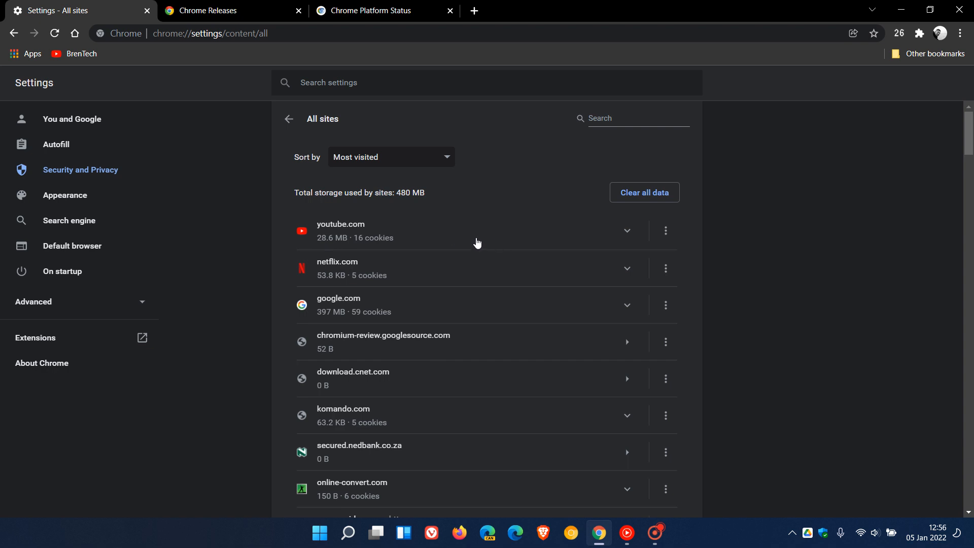
mouse_move(665, 230)
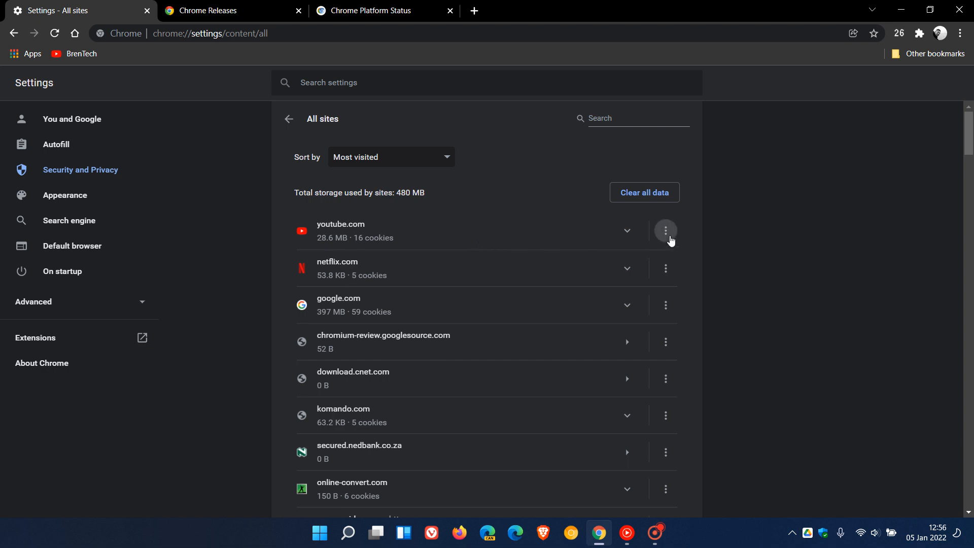
left_click(665, 230)
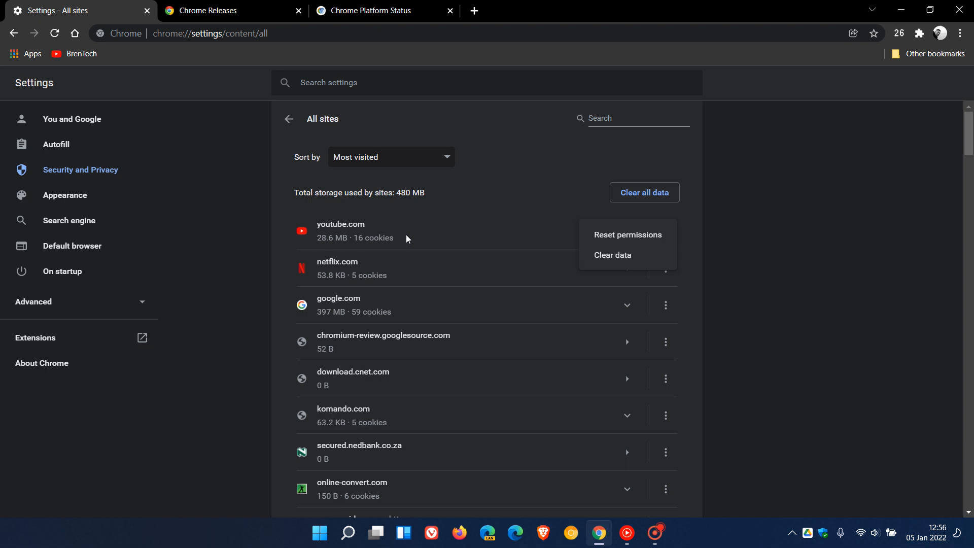
mouse_move(621, 256)
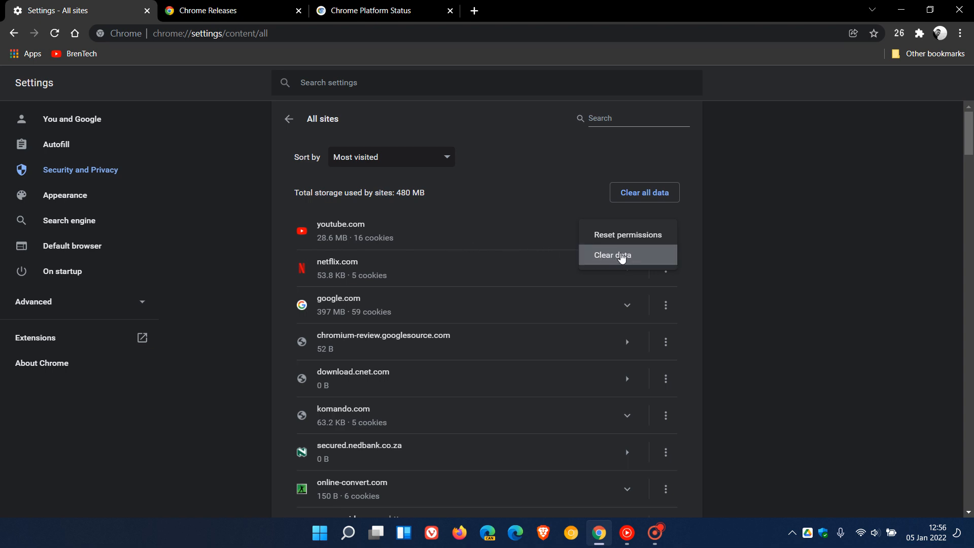
mouse_move(625, 257)
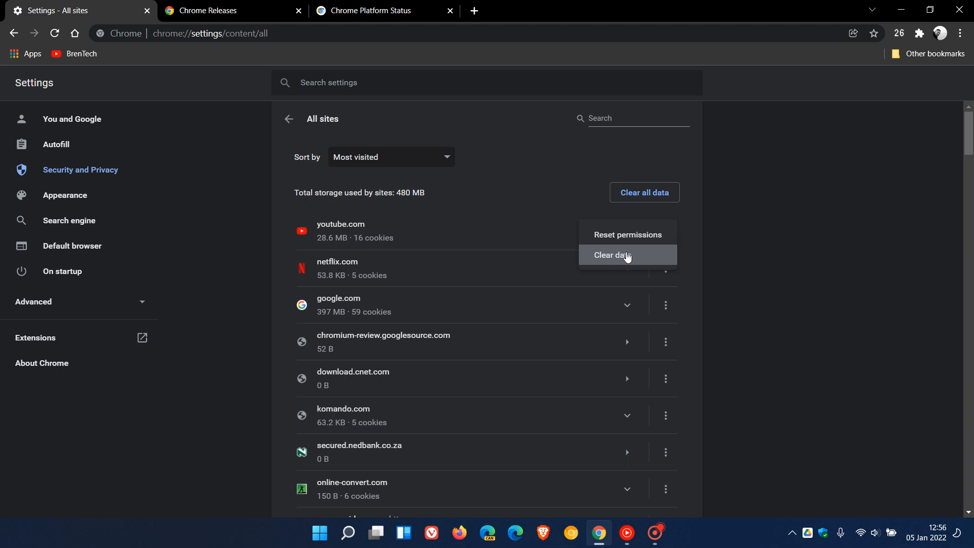
mouse_move(52, 98)
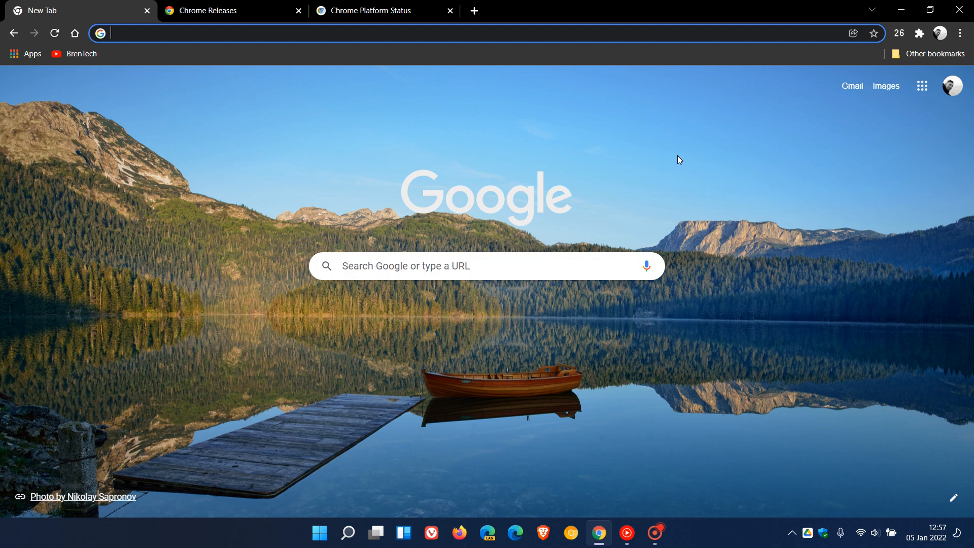
mouse_move(671, 174)
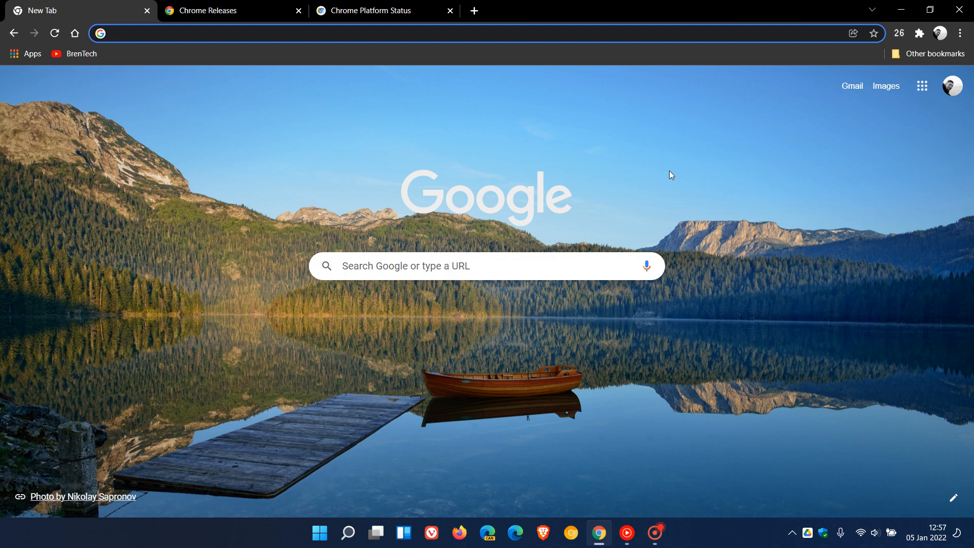
mouse_move(700, 172)
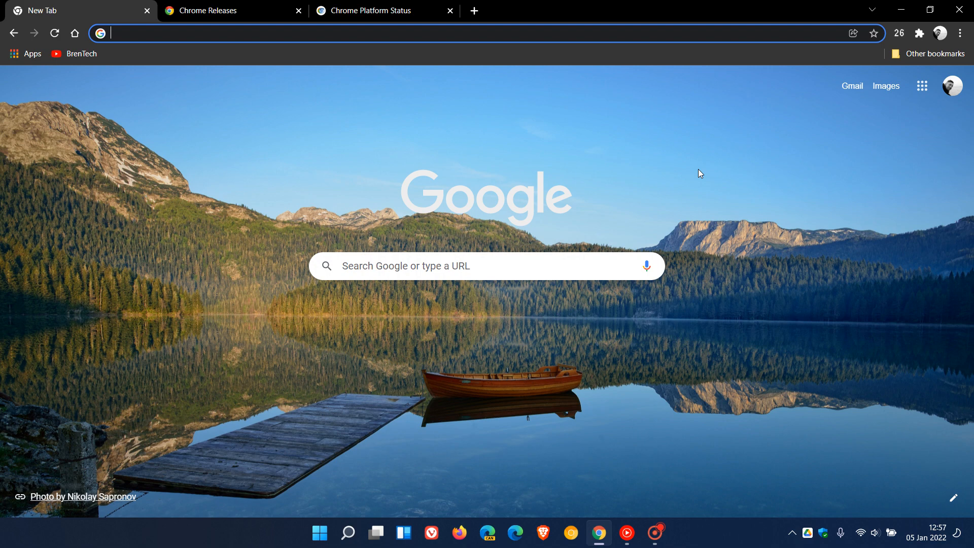
mouse_move(631, 181)
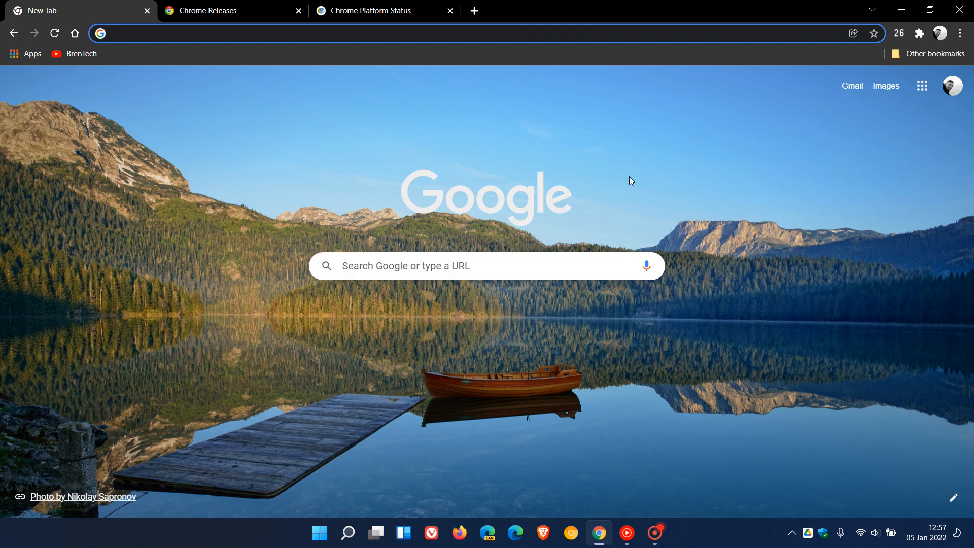
mouse_move(667, 178)
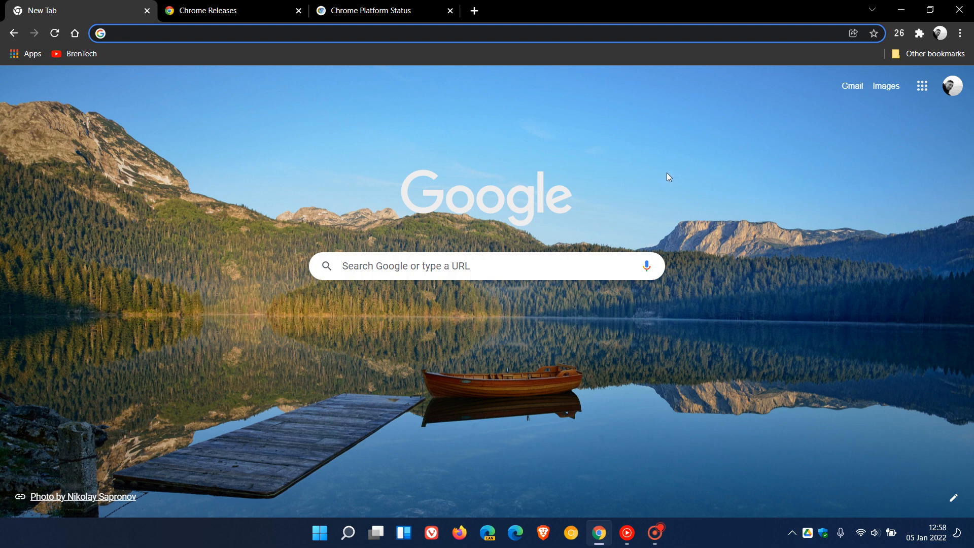
mouse_move(666, 173)
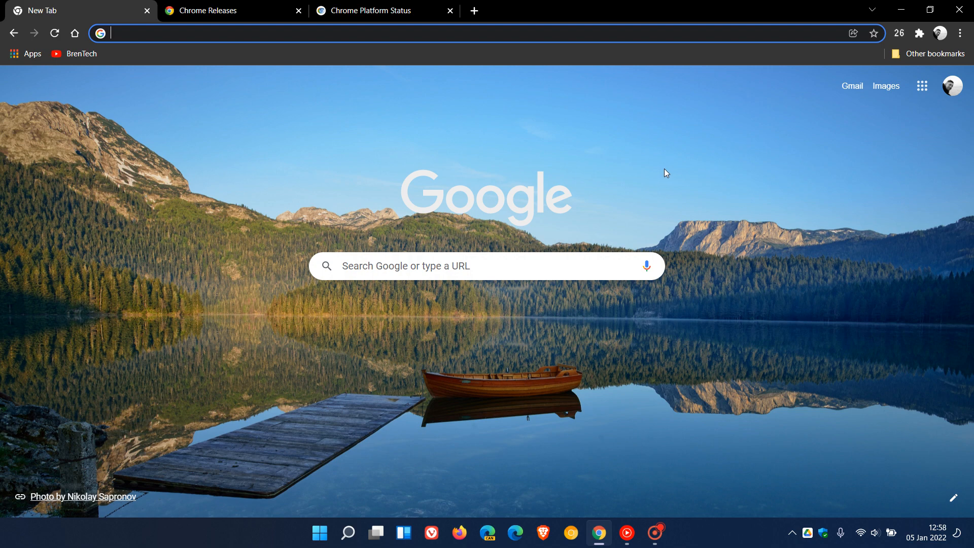
mouse_move(645, 172)
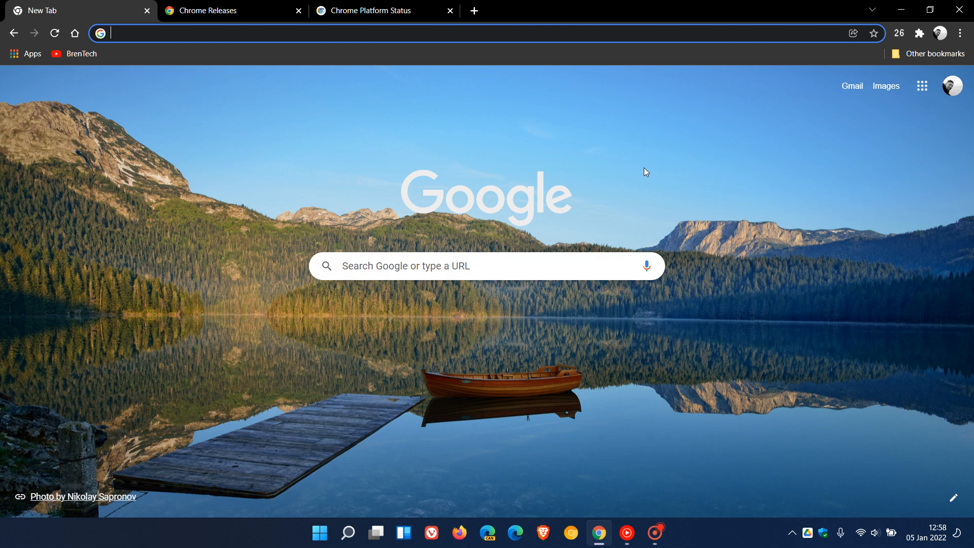
mouse_move(640, 215)
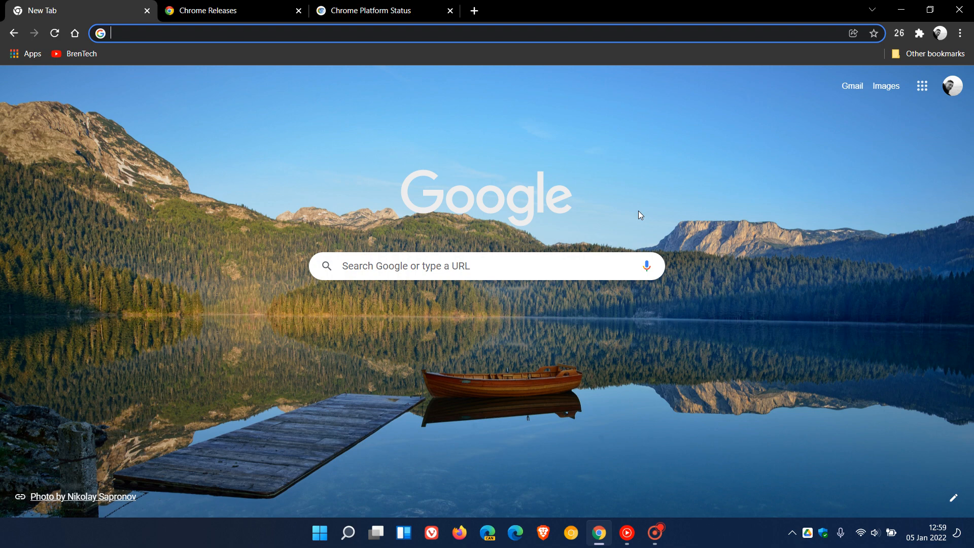
mouse_move(573, 189)
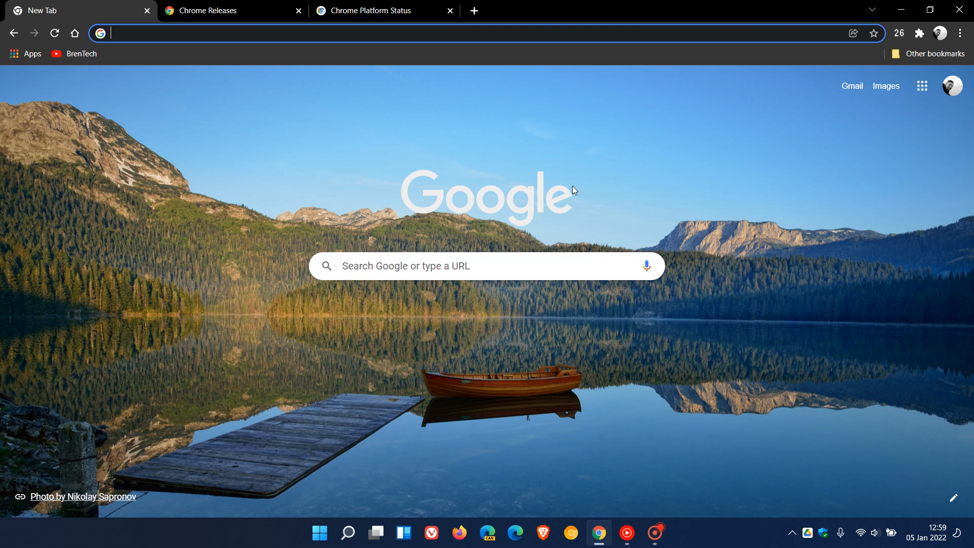
mouse_move(620, 185)
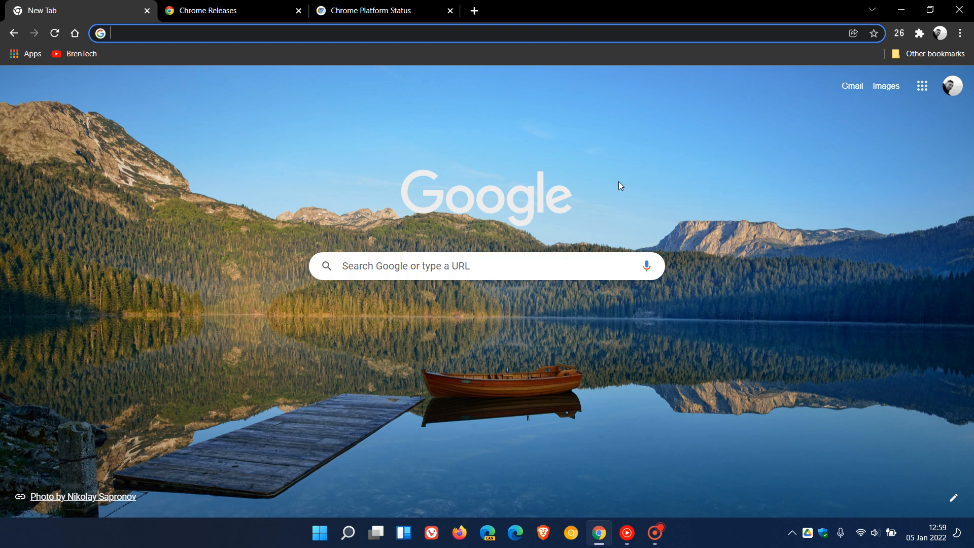
mouse_move(648, 190)
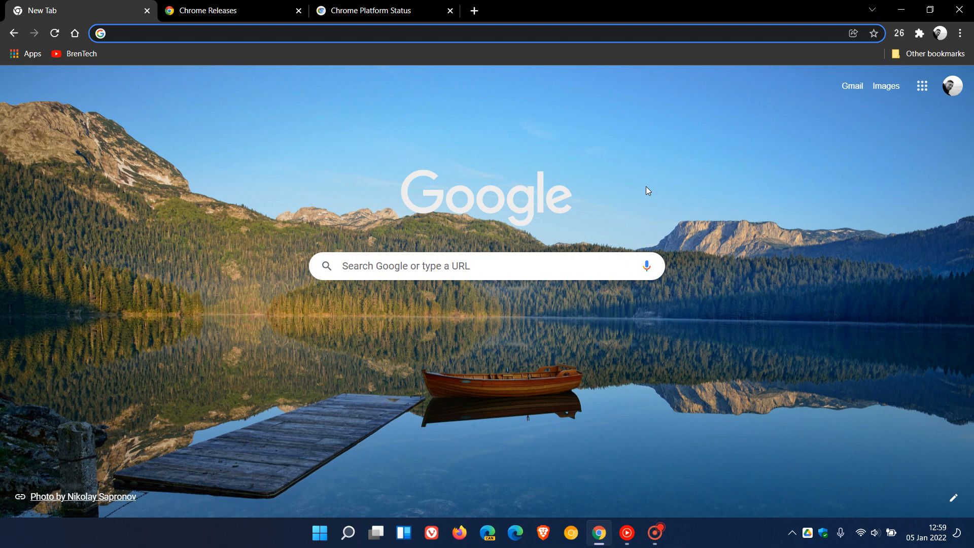
mouse_move(651, 188)
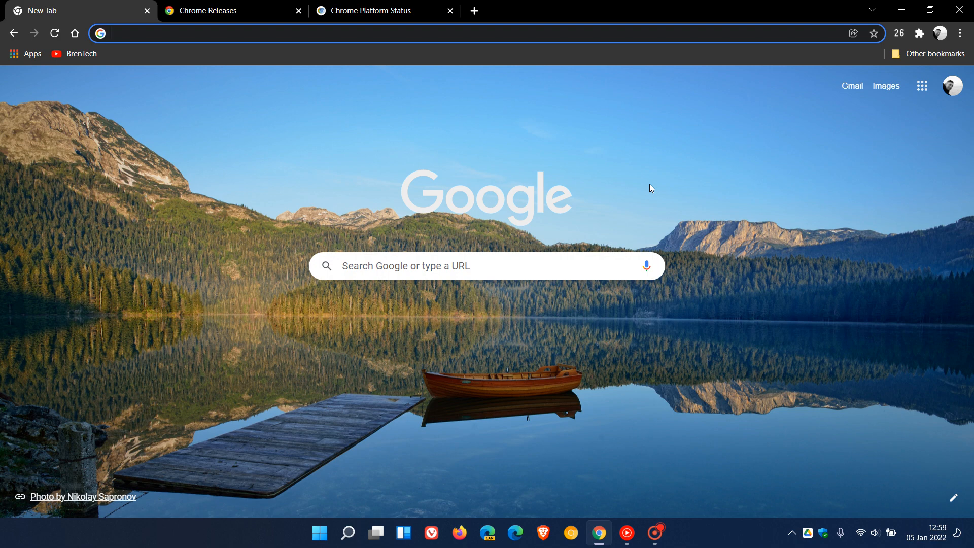
mouse_move(580, 167)
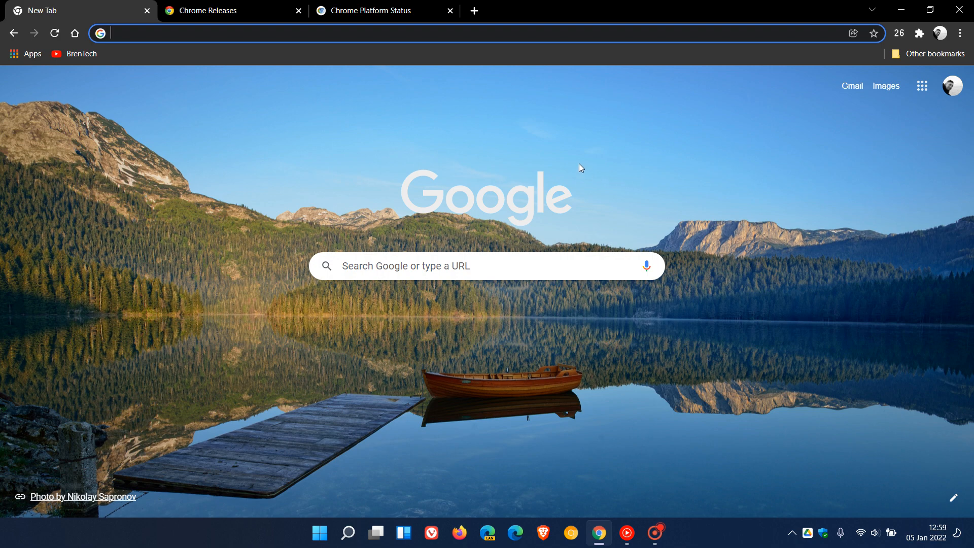
Step: Read the Chrome Releases security fixes list down to Low severity and return to its top
left_click(208, 11)
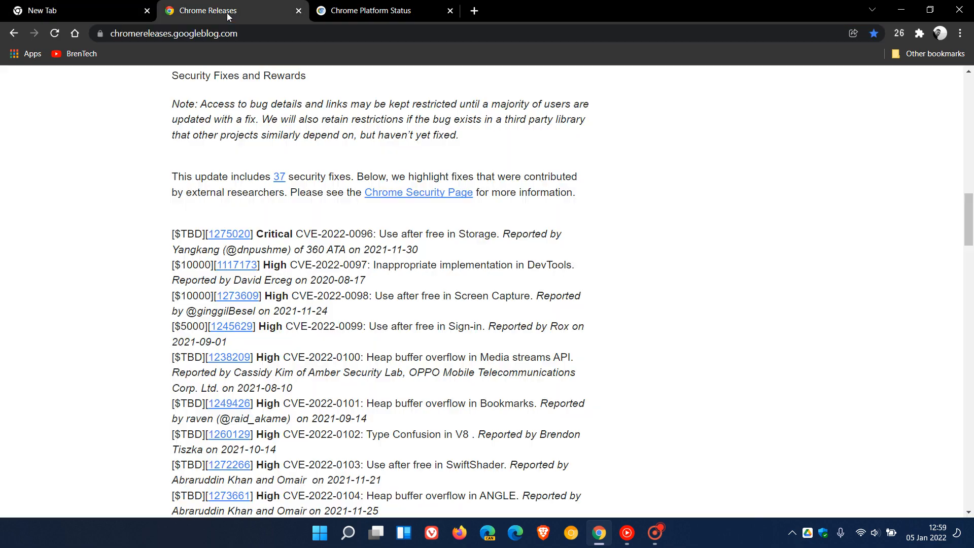
scroll("up", 3)
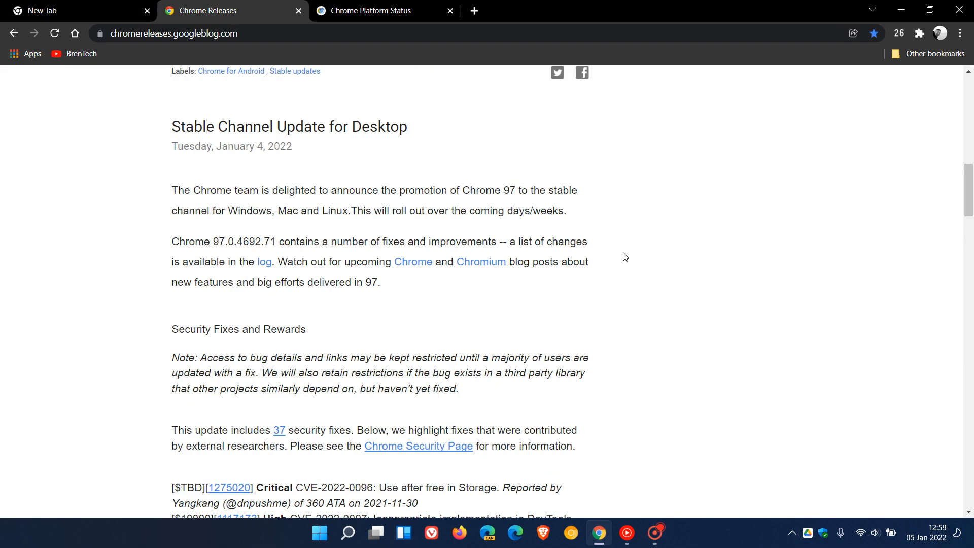
scroll("up", 3)
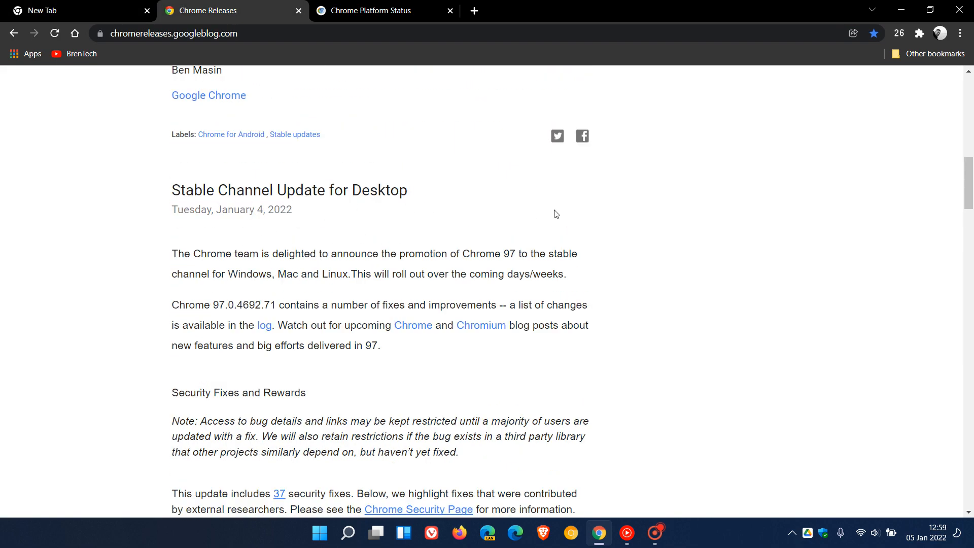
scroll("down", 3)
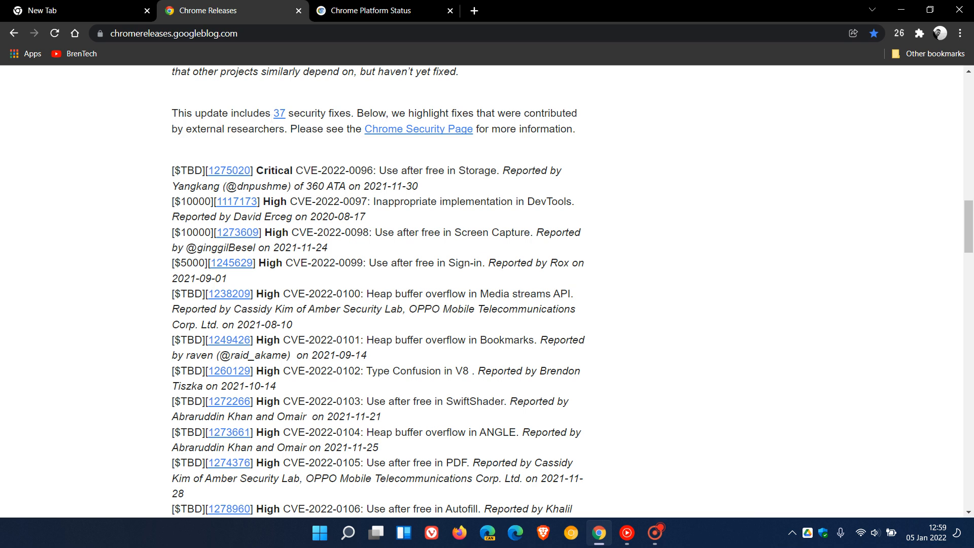
mouse_move(281, 119)
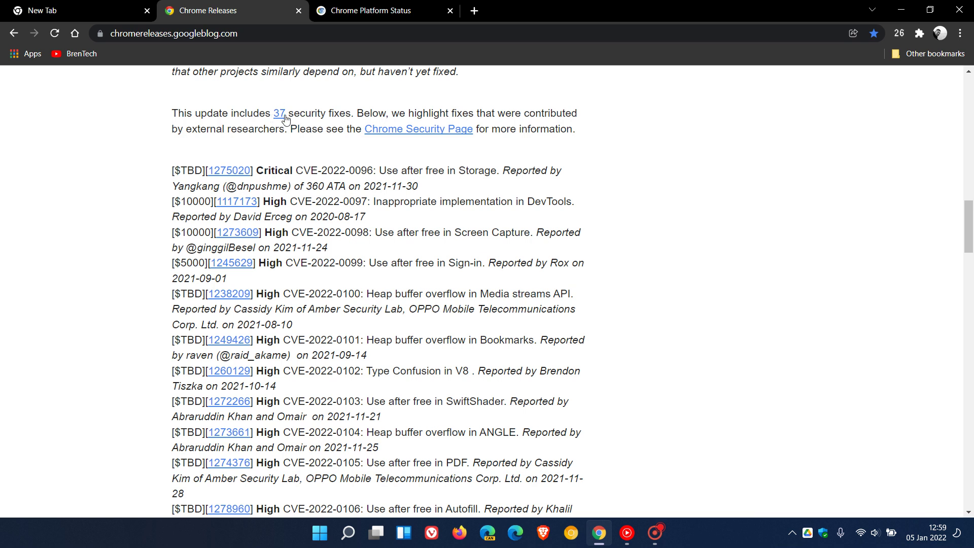
mouse_move(279, 114)
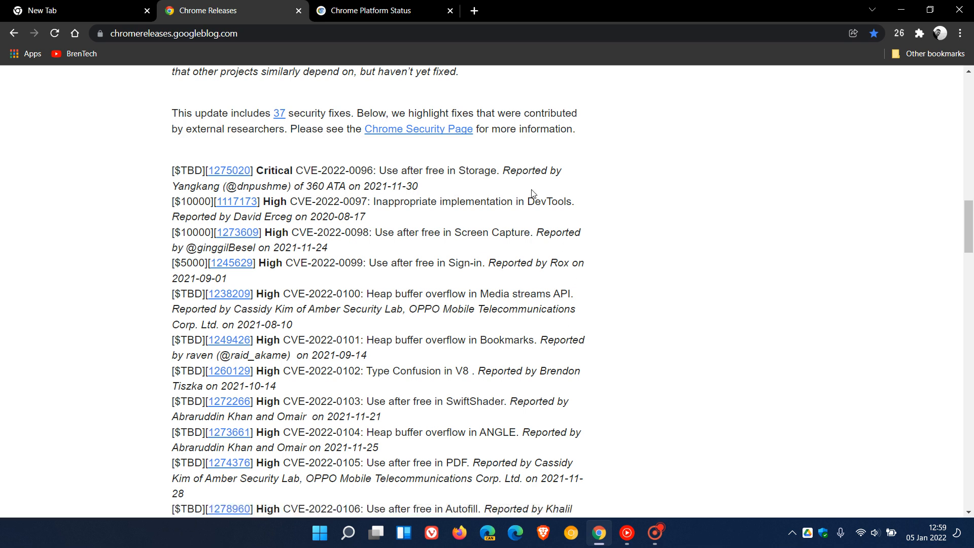
mouse_move(607, 254)
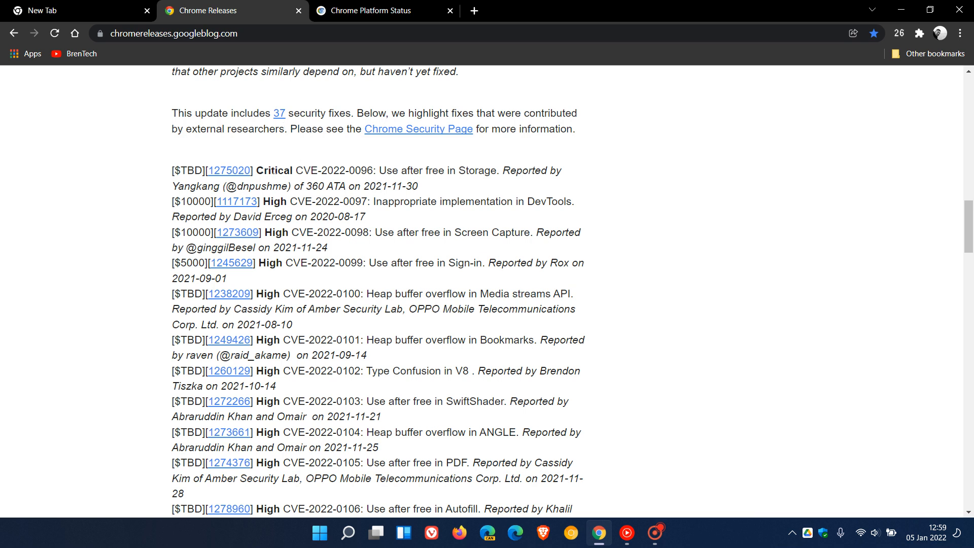
mouse_move(479, 187)
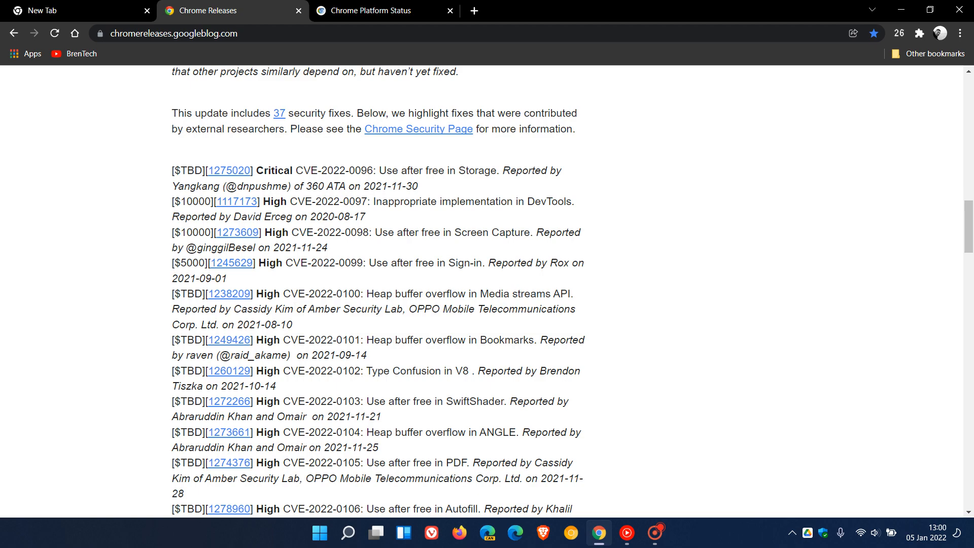
scroll("down", 3)
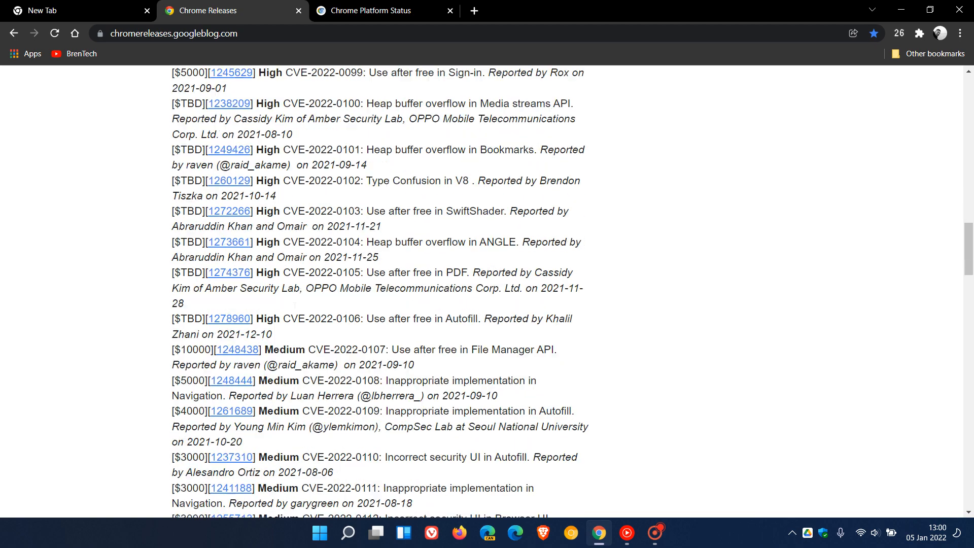
scroll("down", 3)
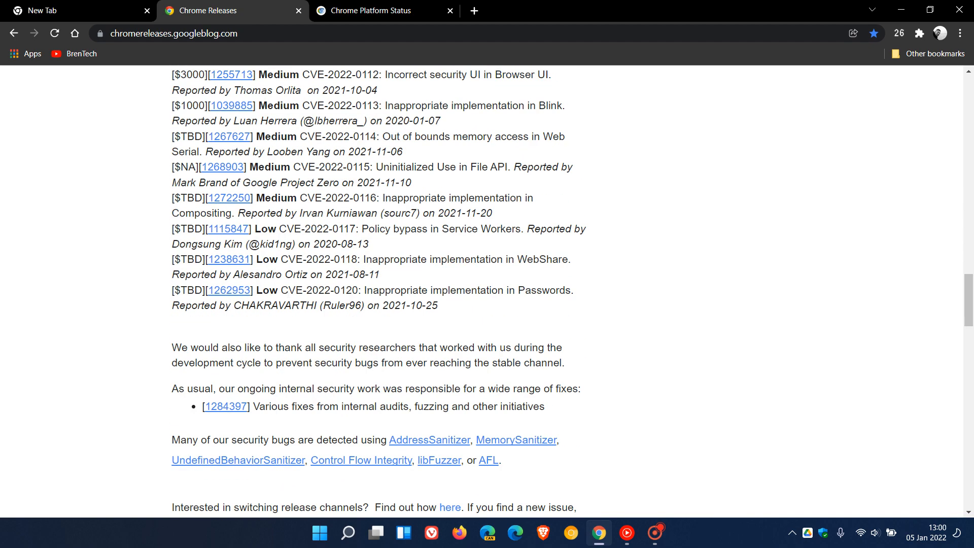
scroll("up", 3)
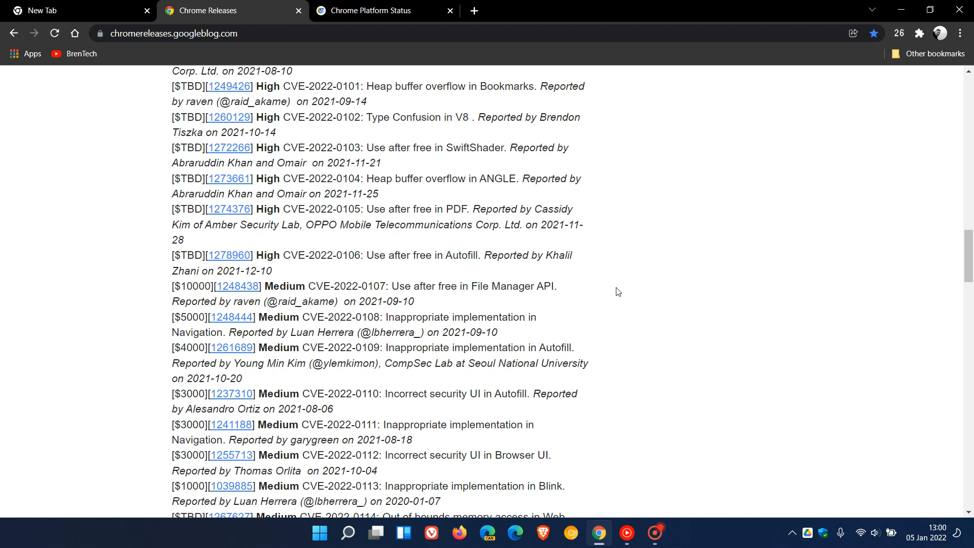
scroll("up", 3)
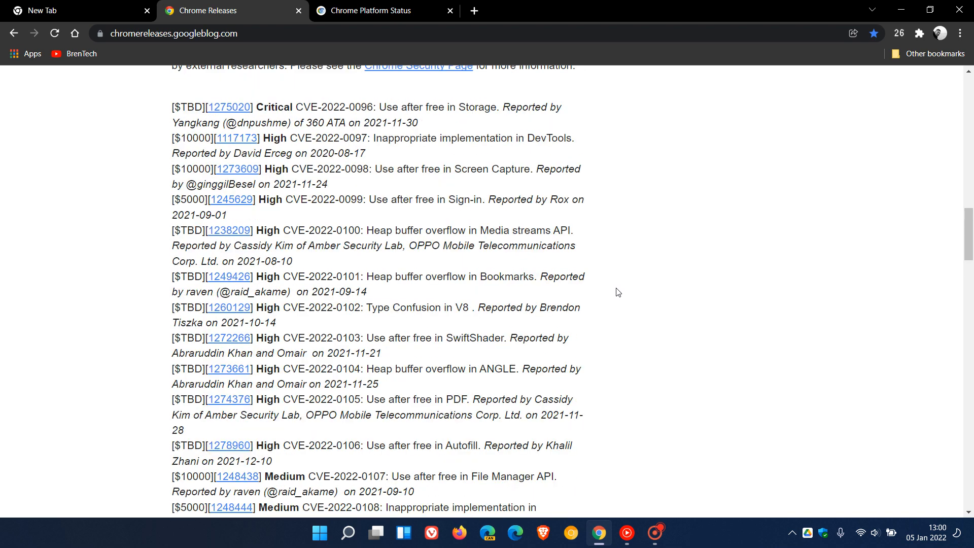
scroll("up", 3)
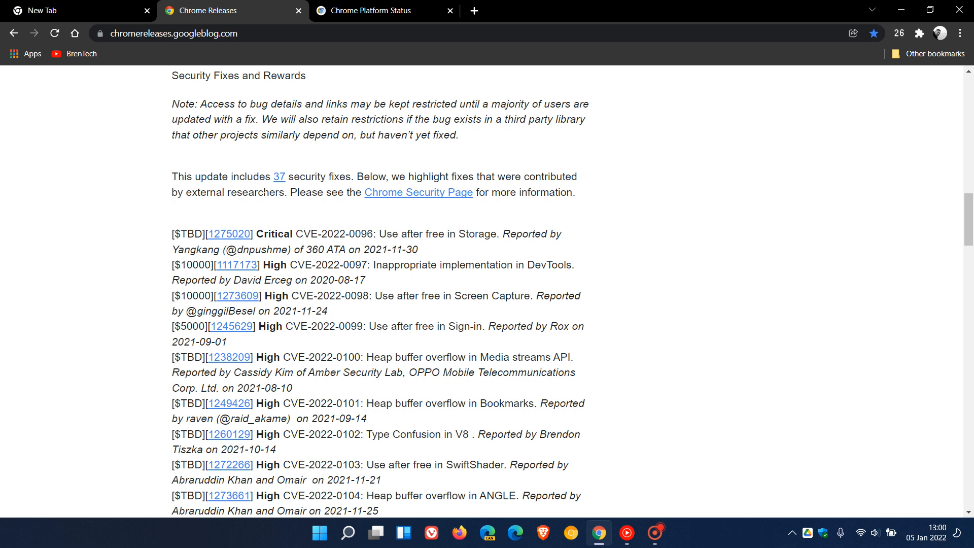
mouse_move(284, 213)
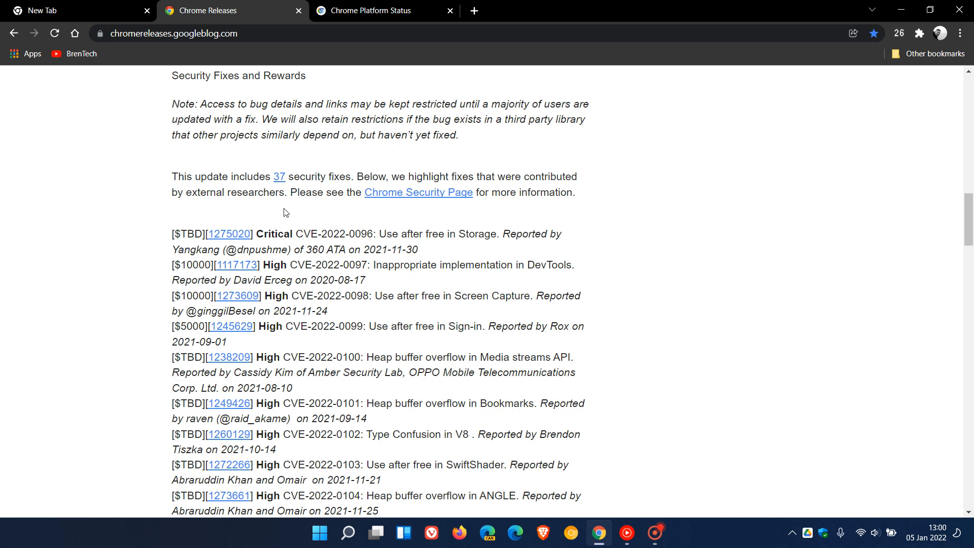
mouse_move(103, 12)
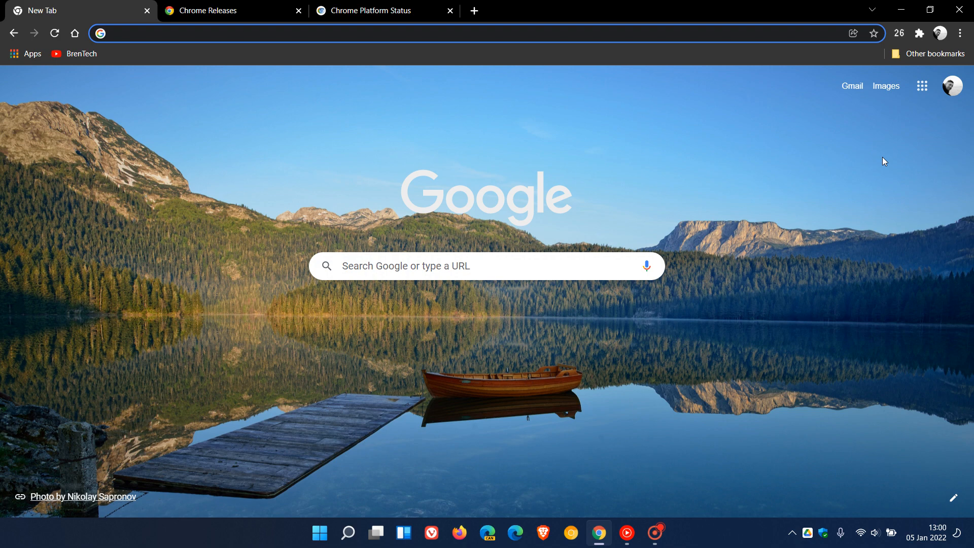
Step: Open About Google Chrome from the Help menu to confirm version 97.0.4692.71
left_click(960, 33)
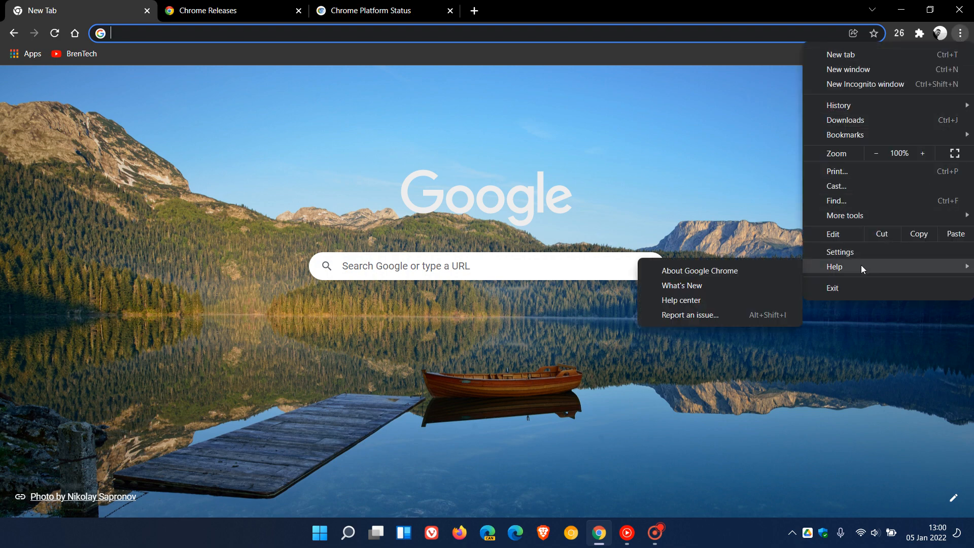
left_click(699, 270)
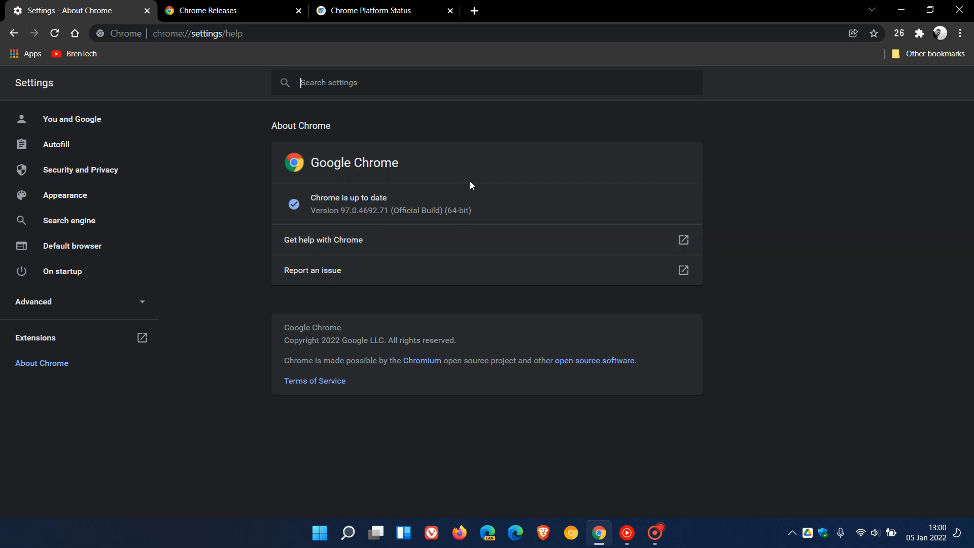
mouse_move(526, 219)
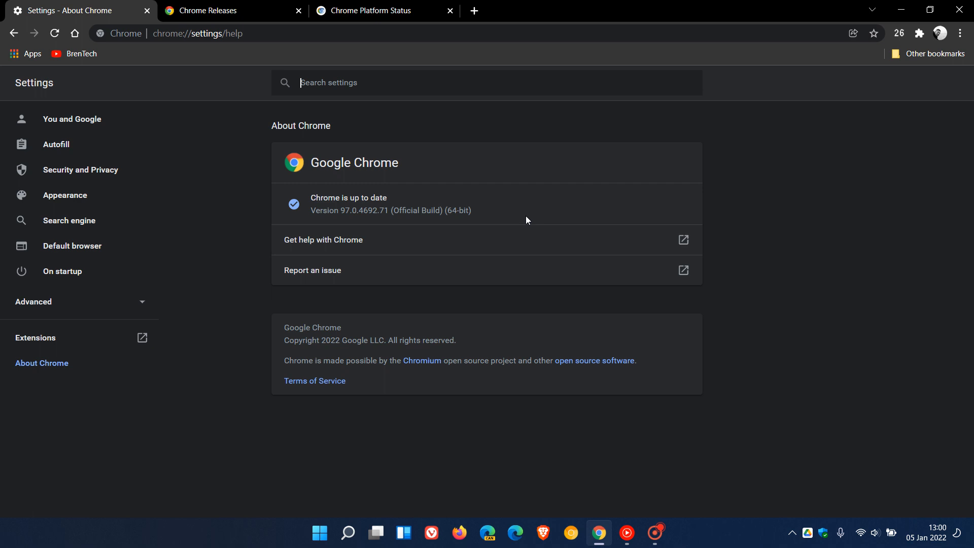
mouse_move(405, 241)
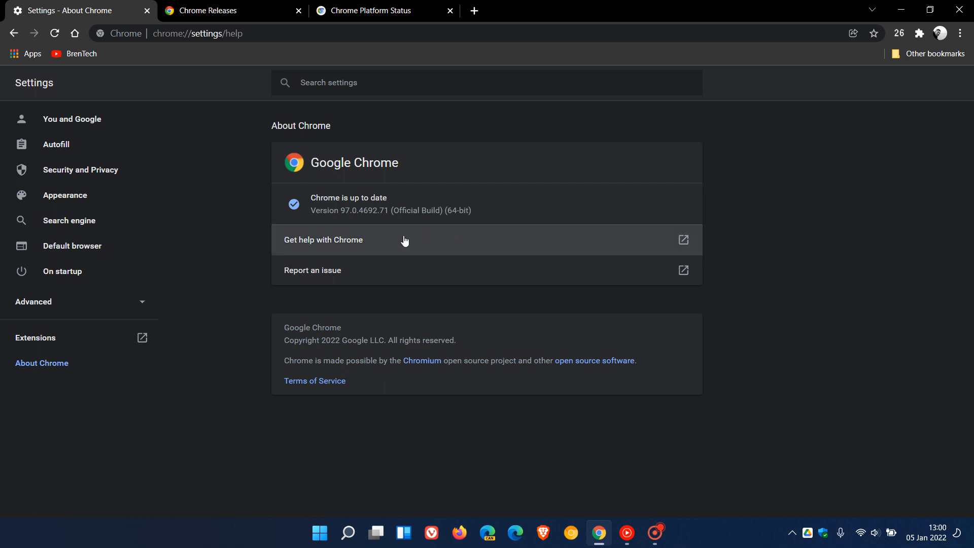
mouse_move(347, 223)
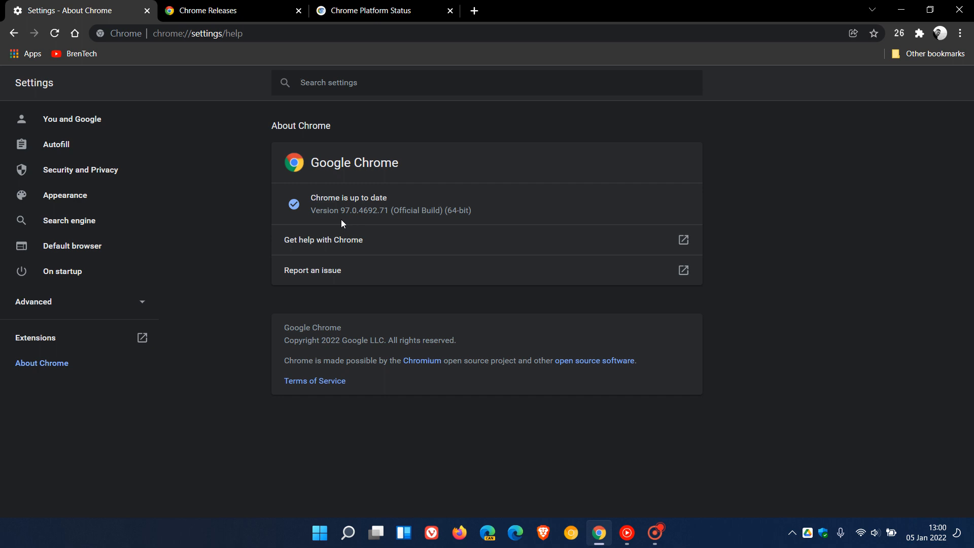
mouse_move(353, 222)
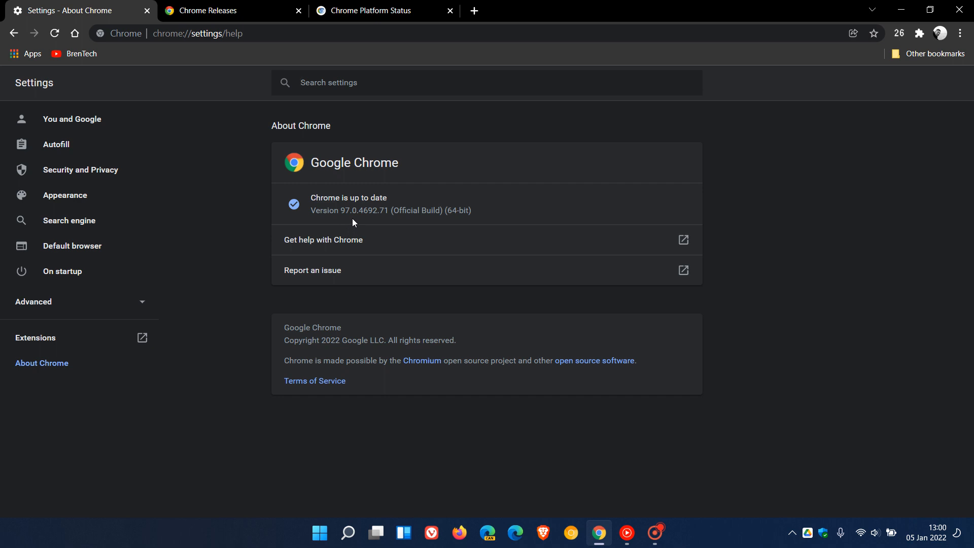
mouse_move(367, 222)
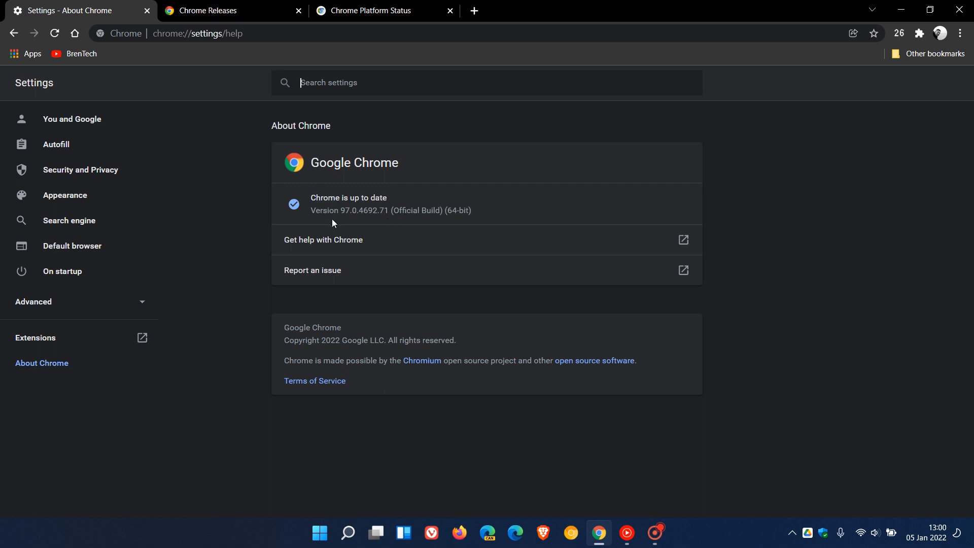
mouse_move(385, 240)
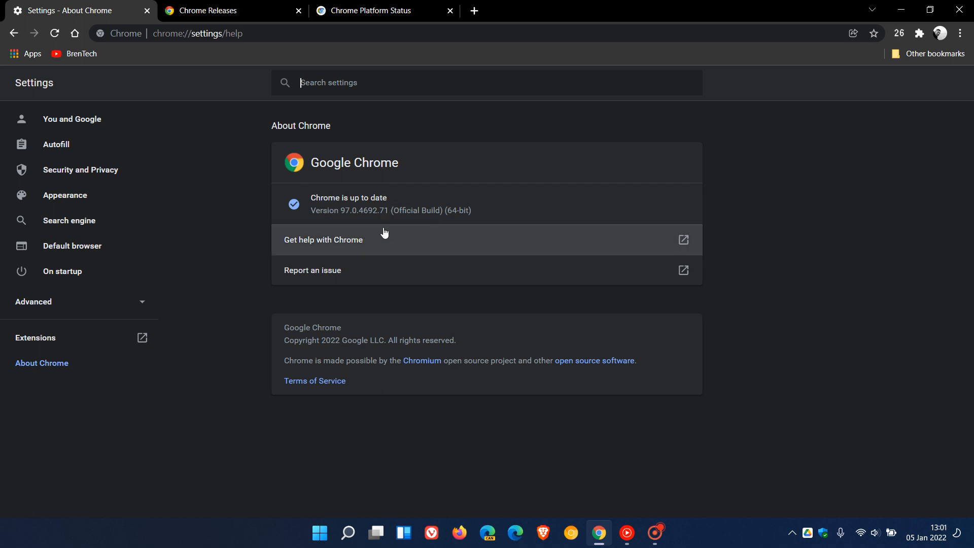
mouse_move(397, 221)
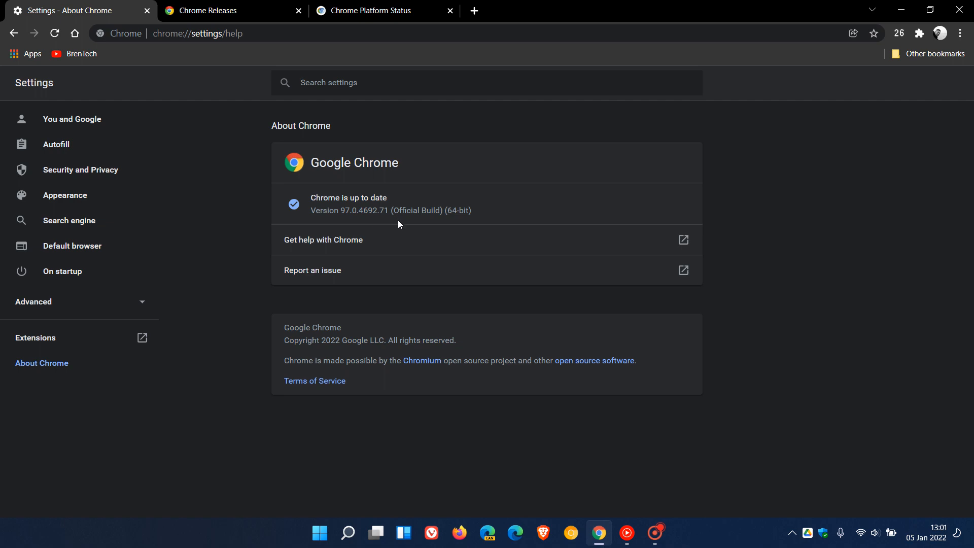
mouse_move(399, 180)
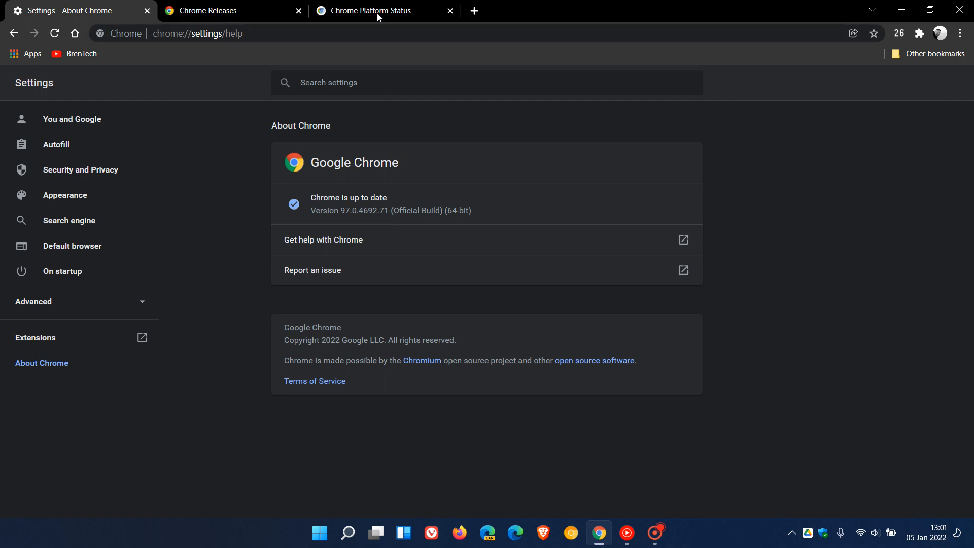
Step: Scroll the Chrome 97–99 release timeline on Chrome Platform Status, then return to the New Tab page
left_click(363, 11)
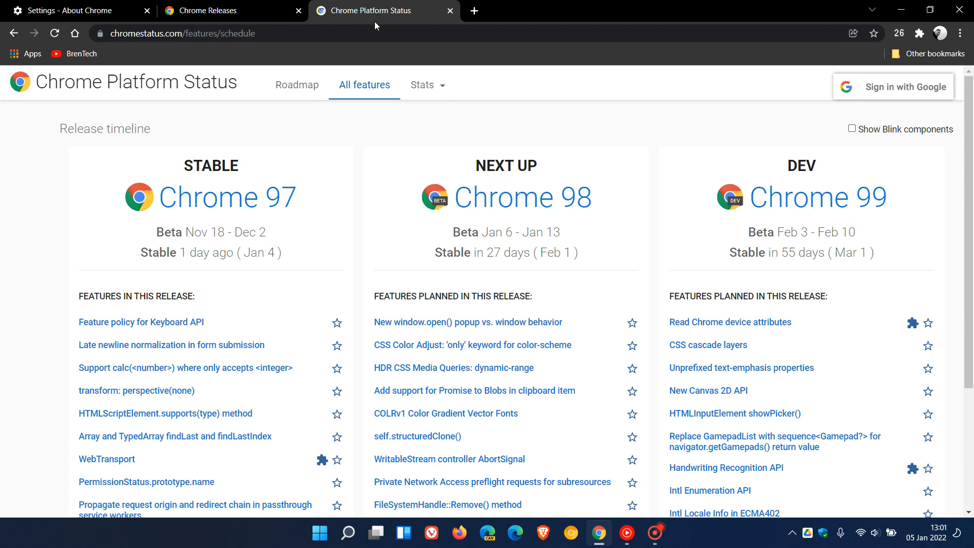
scroll("down", 3)
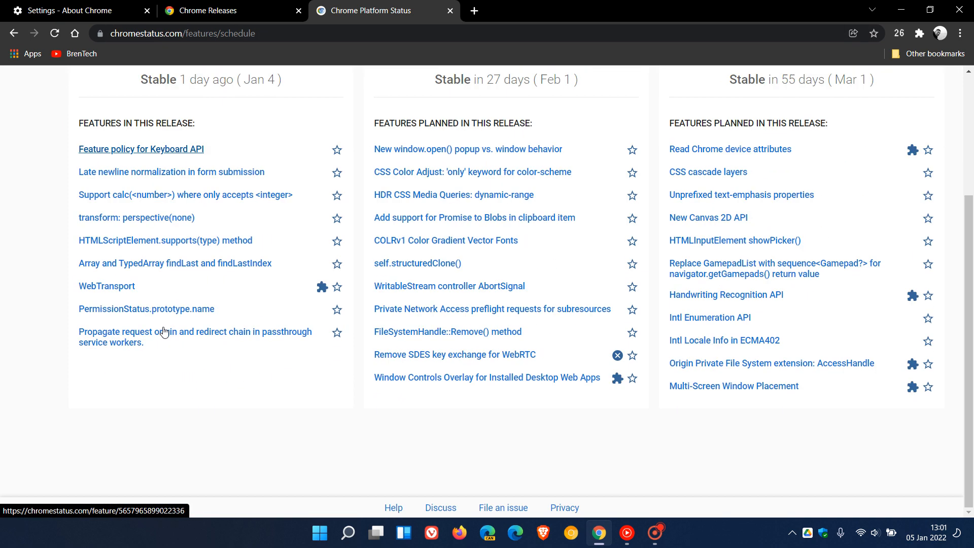
mouse_move(171, 171)
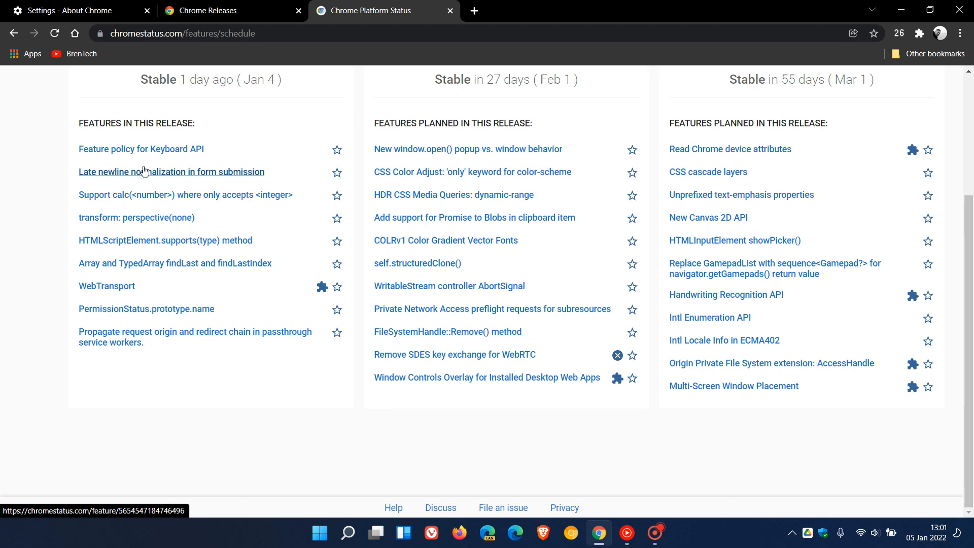
mouse_move(166, 318)
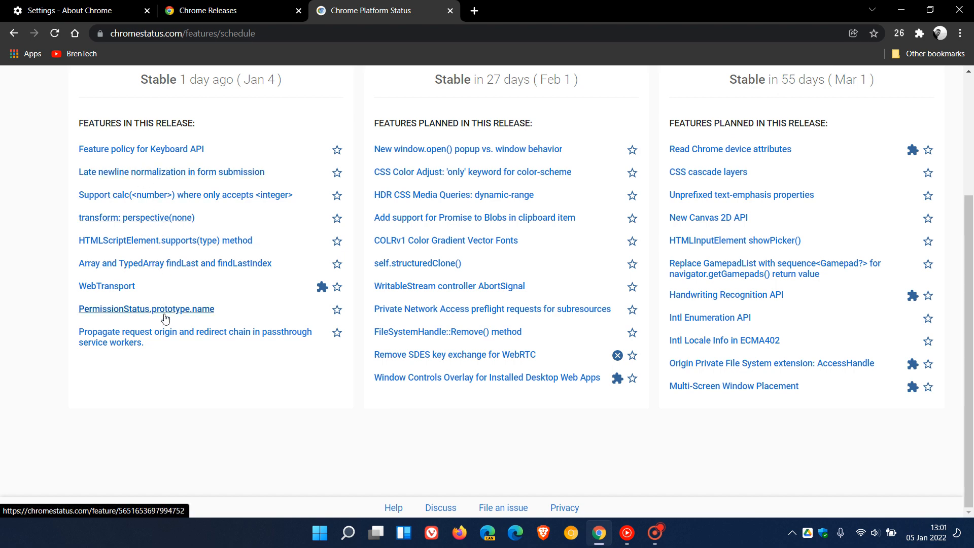
mouse_move(165, 240)
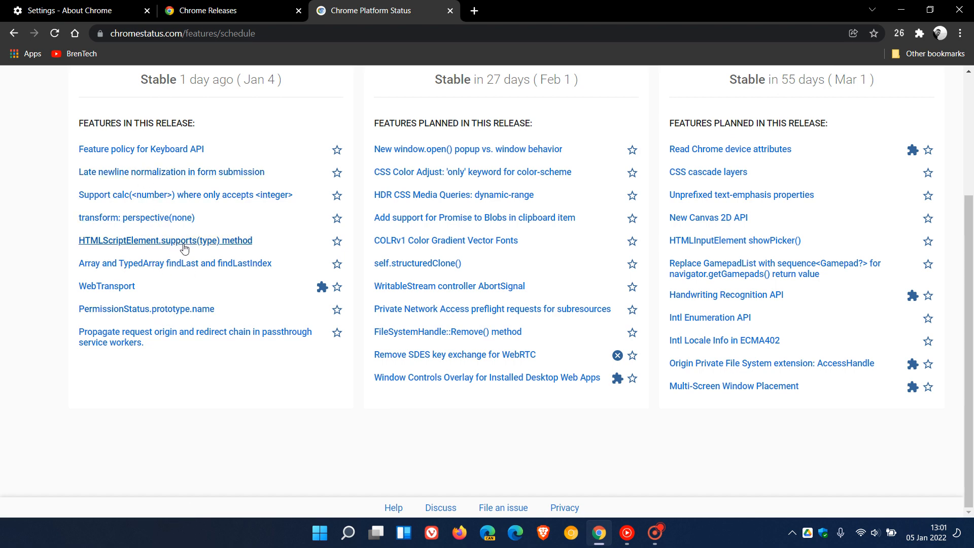
scroll("up", 3)
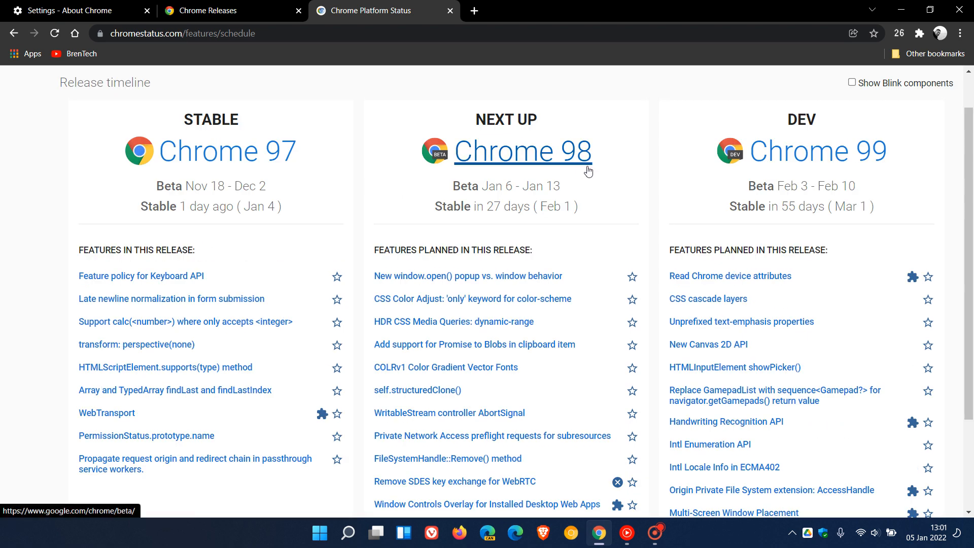
mouse_move(601, 233)
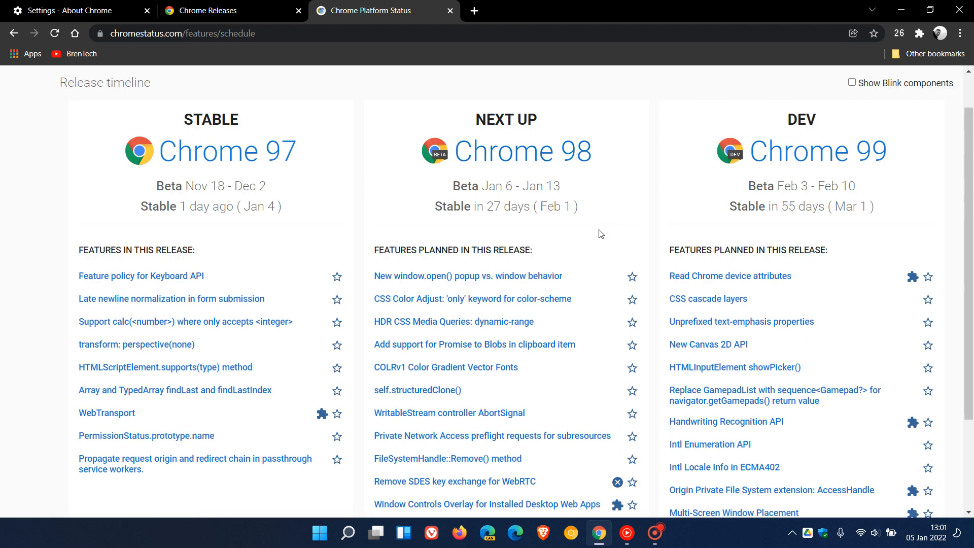
mouse_move(502, 230)
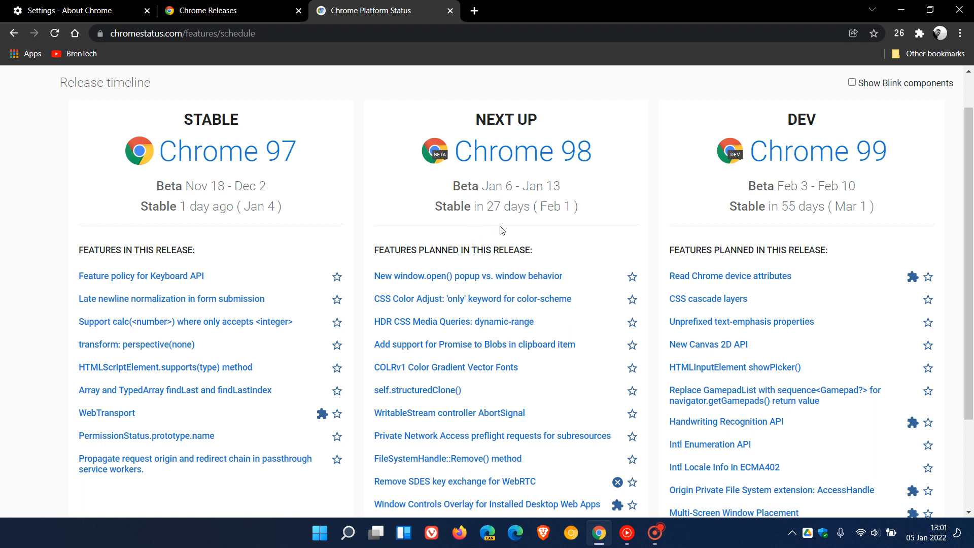
mouse_move(572, 227)
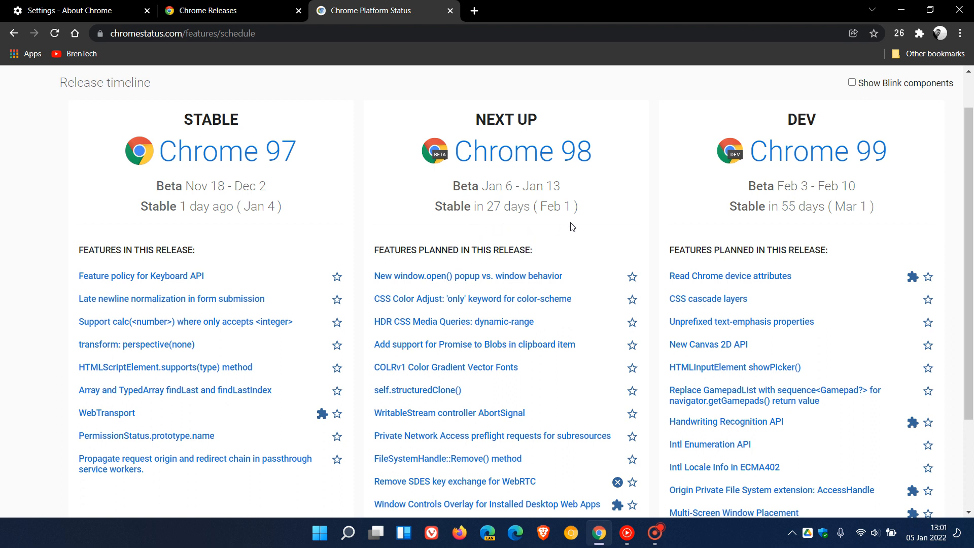
mouse_move(522, 150)
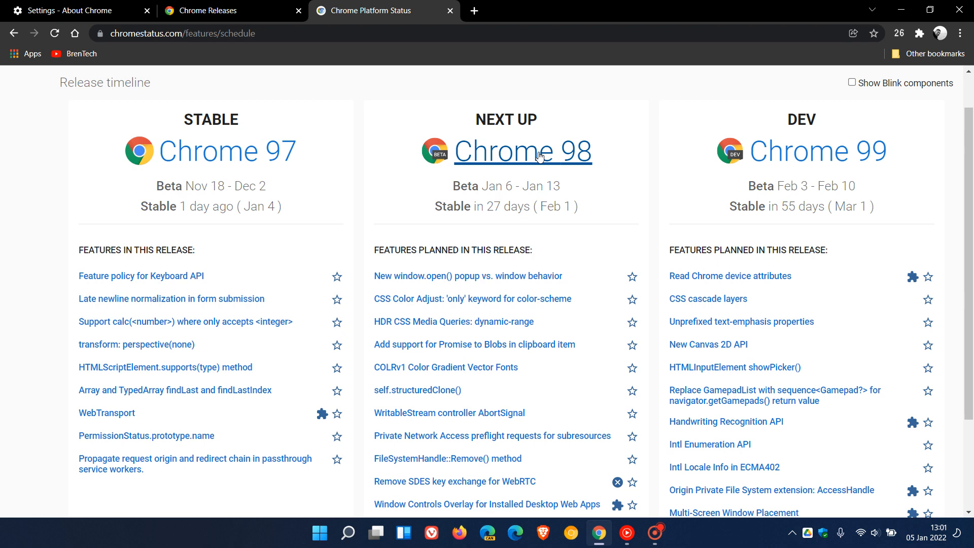
mouse_move(429, 138)
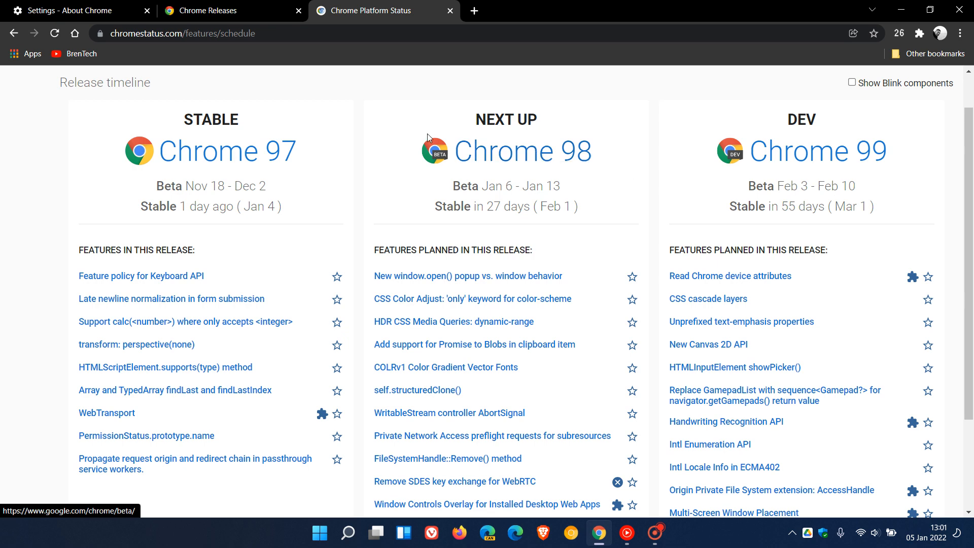
left_click(74, 10)
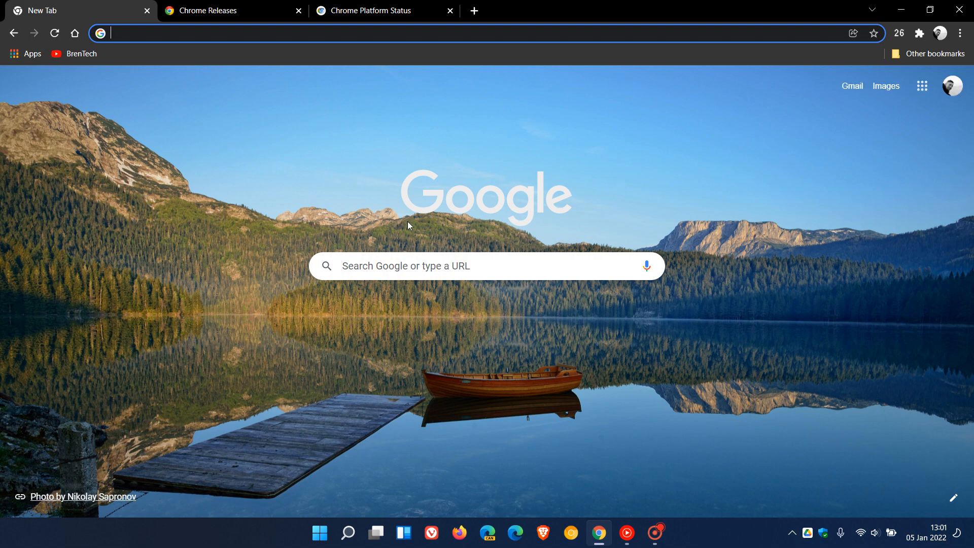
mouse_move(714, 188)
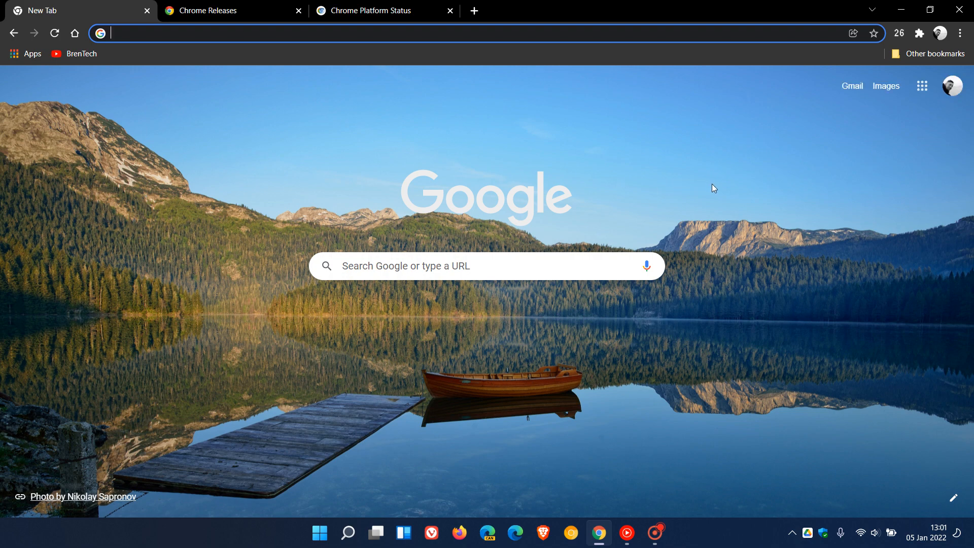